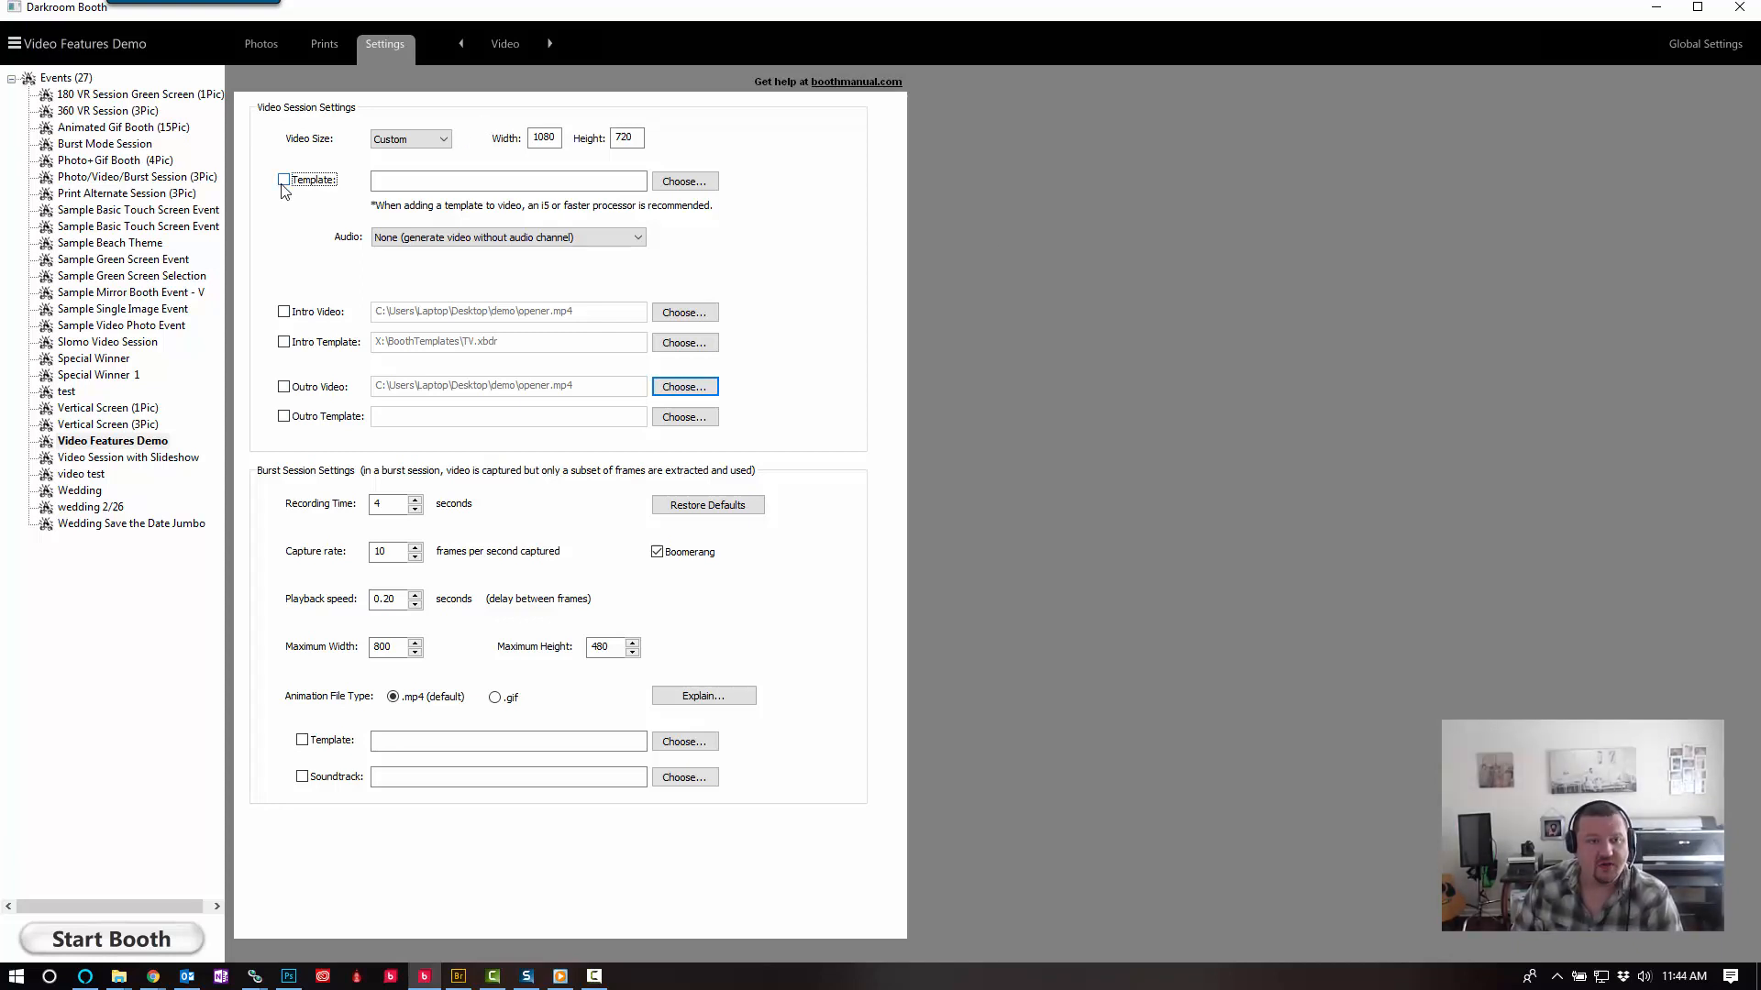
- Enable a template for the video session and assign the TV template file
{"action": "left_click", "coordinate": [283, 179]}
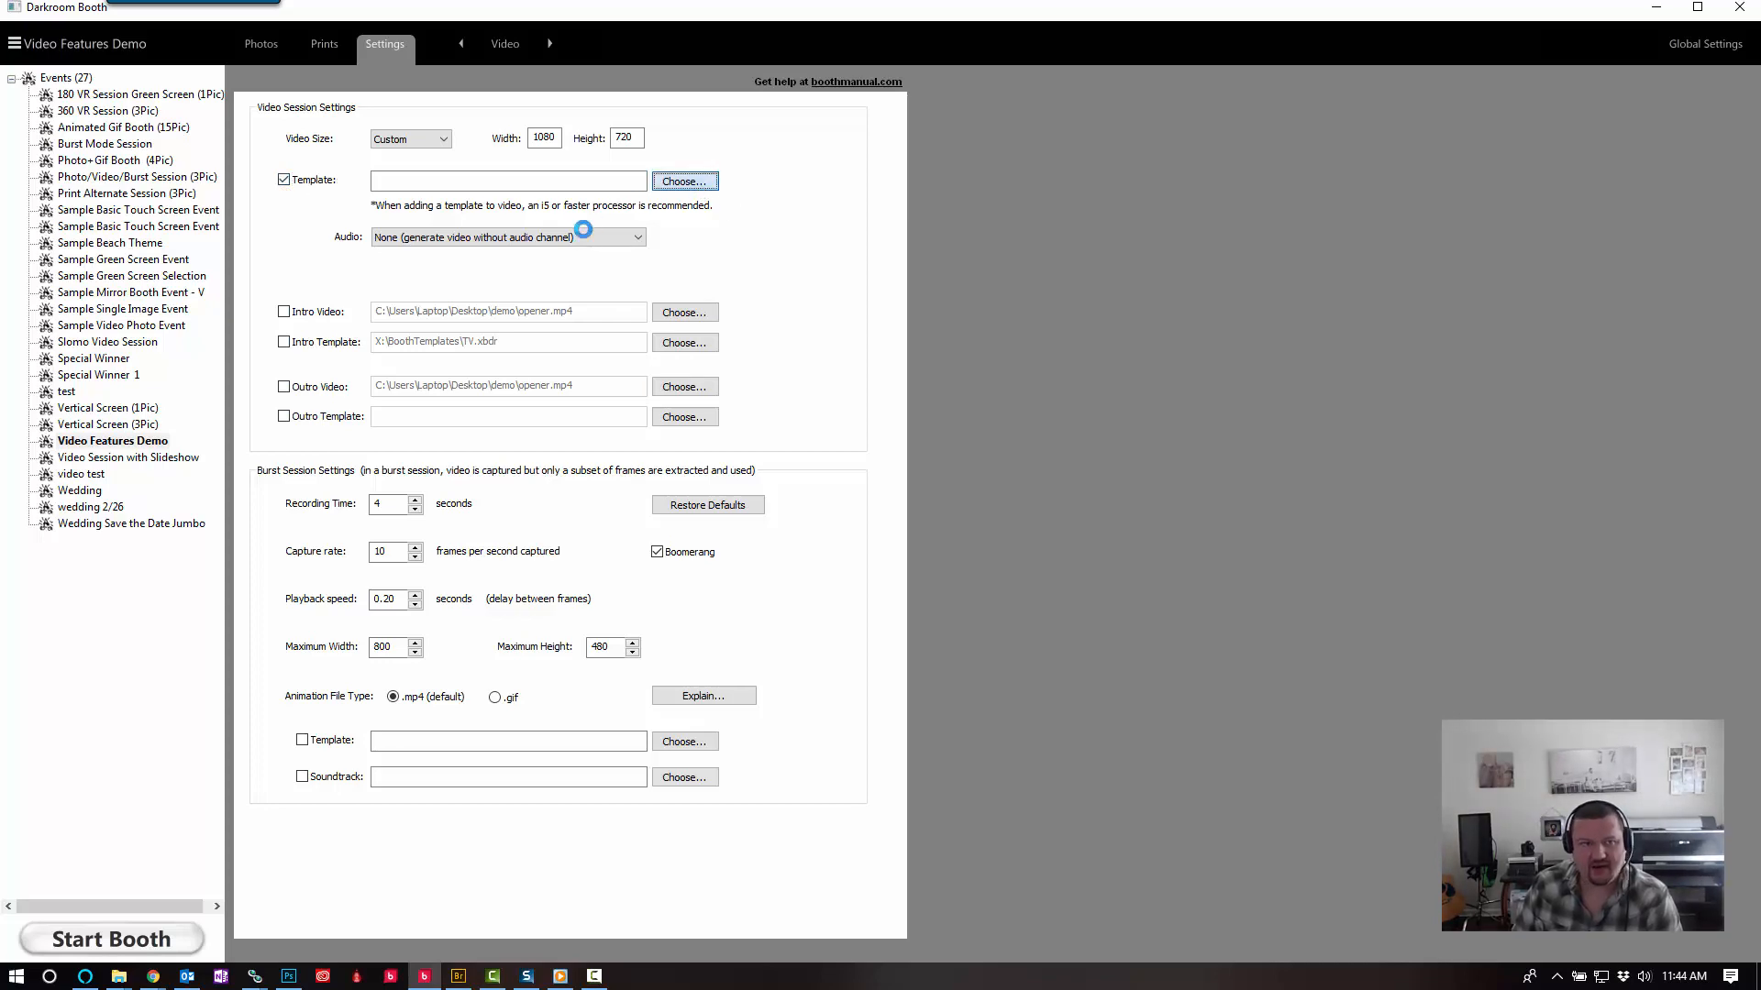
{"action": "left_click", "coordinate": [682, 181]}
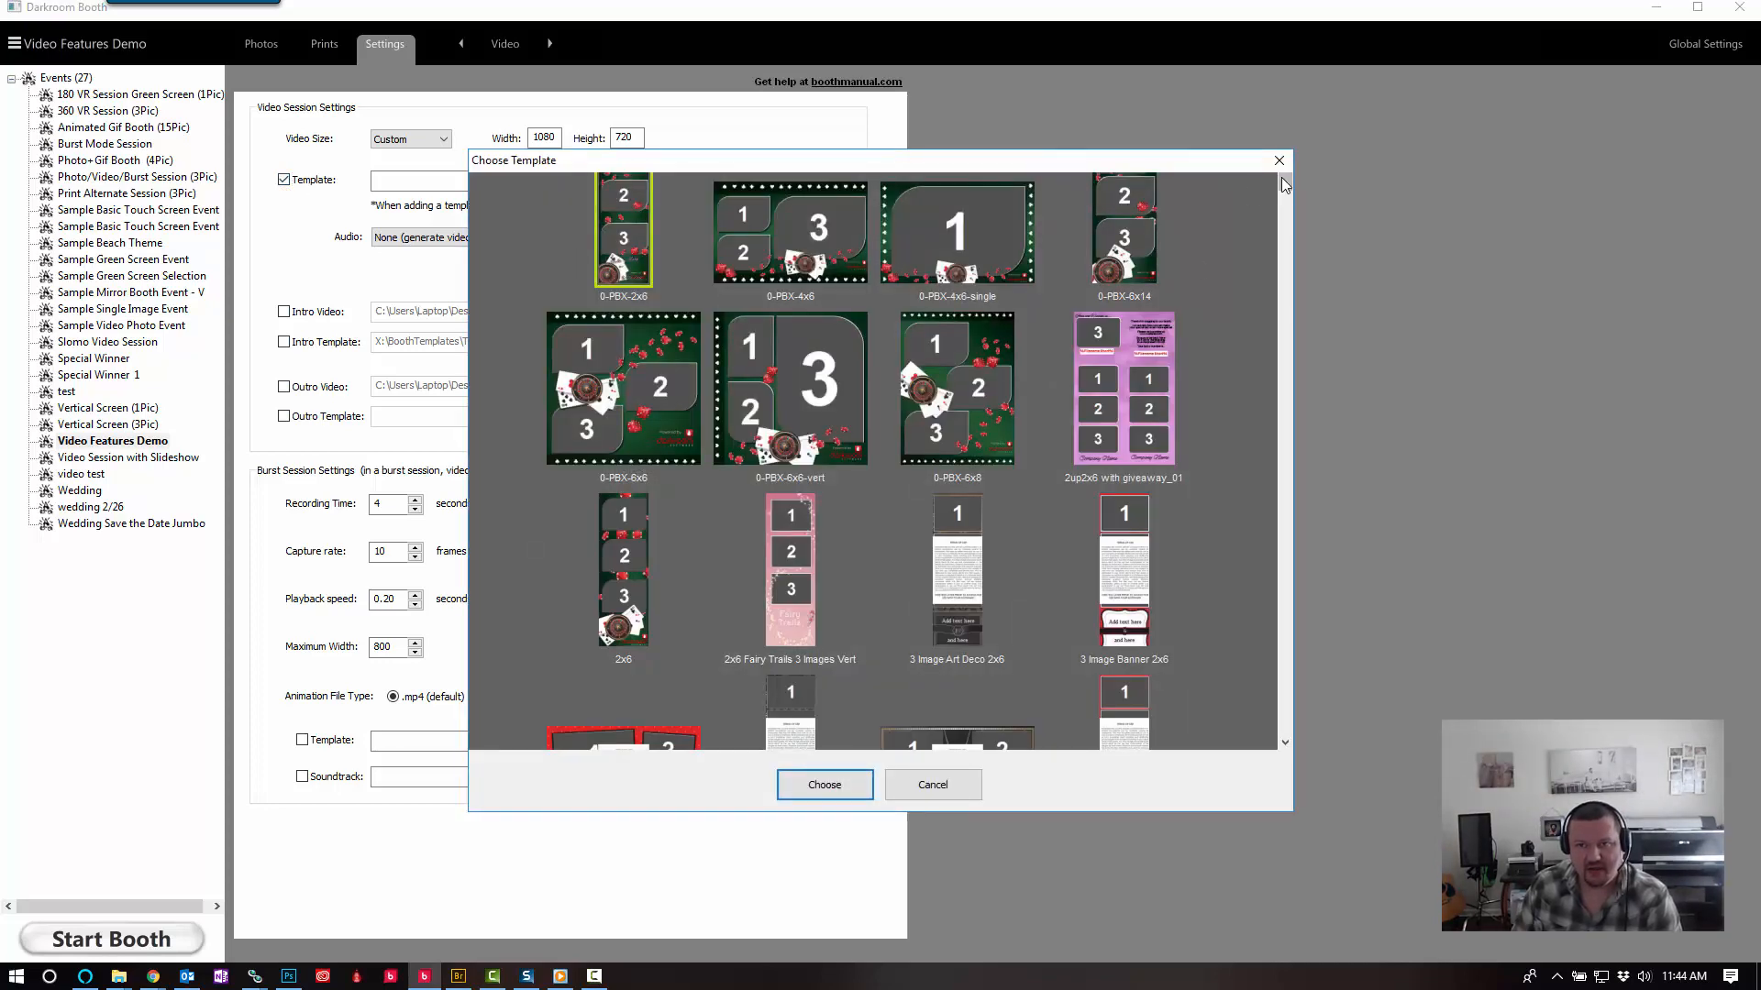
{"action": "scroll", "scroll_direction": "down", "scroll_amount": 3}
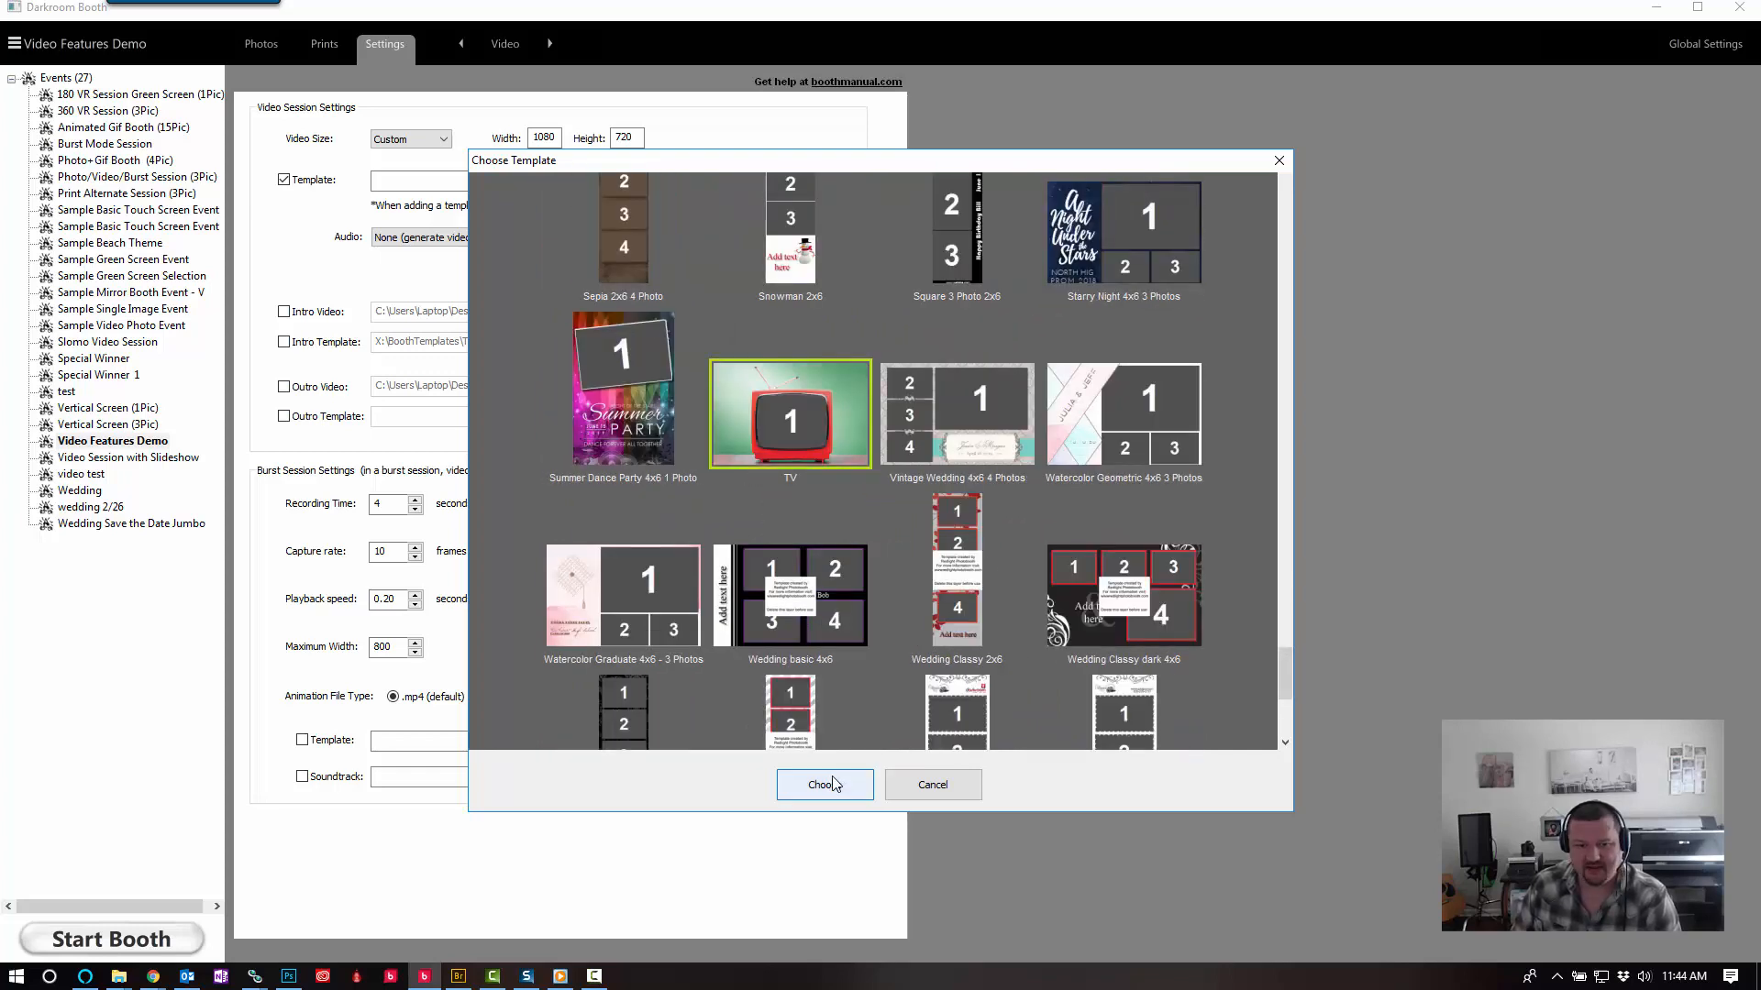
{"action": "left_click", "coordinate": [823, 784]}
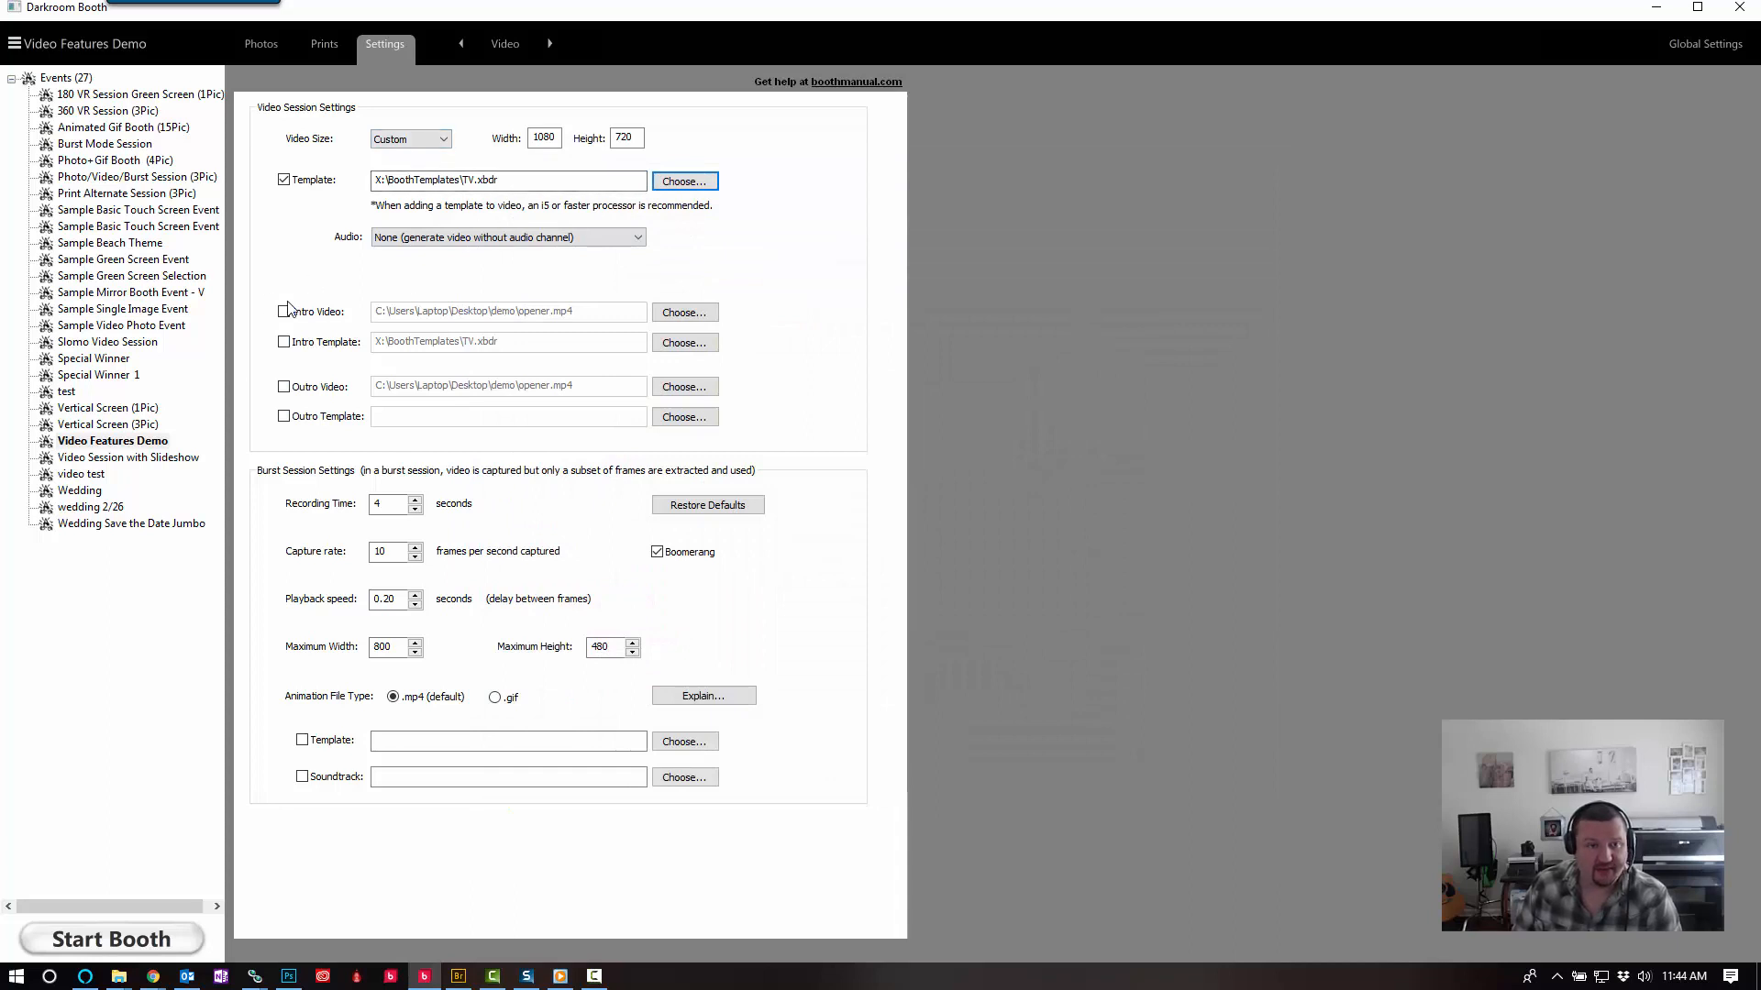
- Enable opener.mp4 as the intro video and apply the template to the intro
{"action": "left_click", "coordinate": [283, 312]}
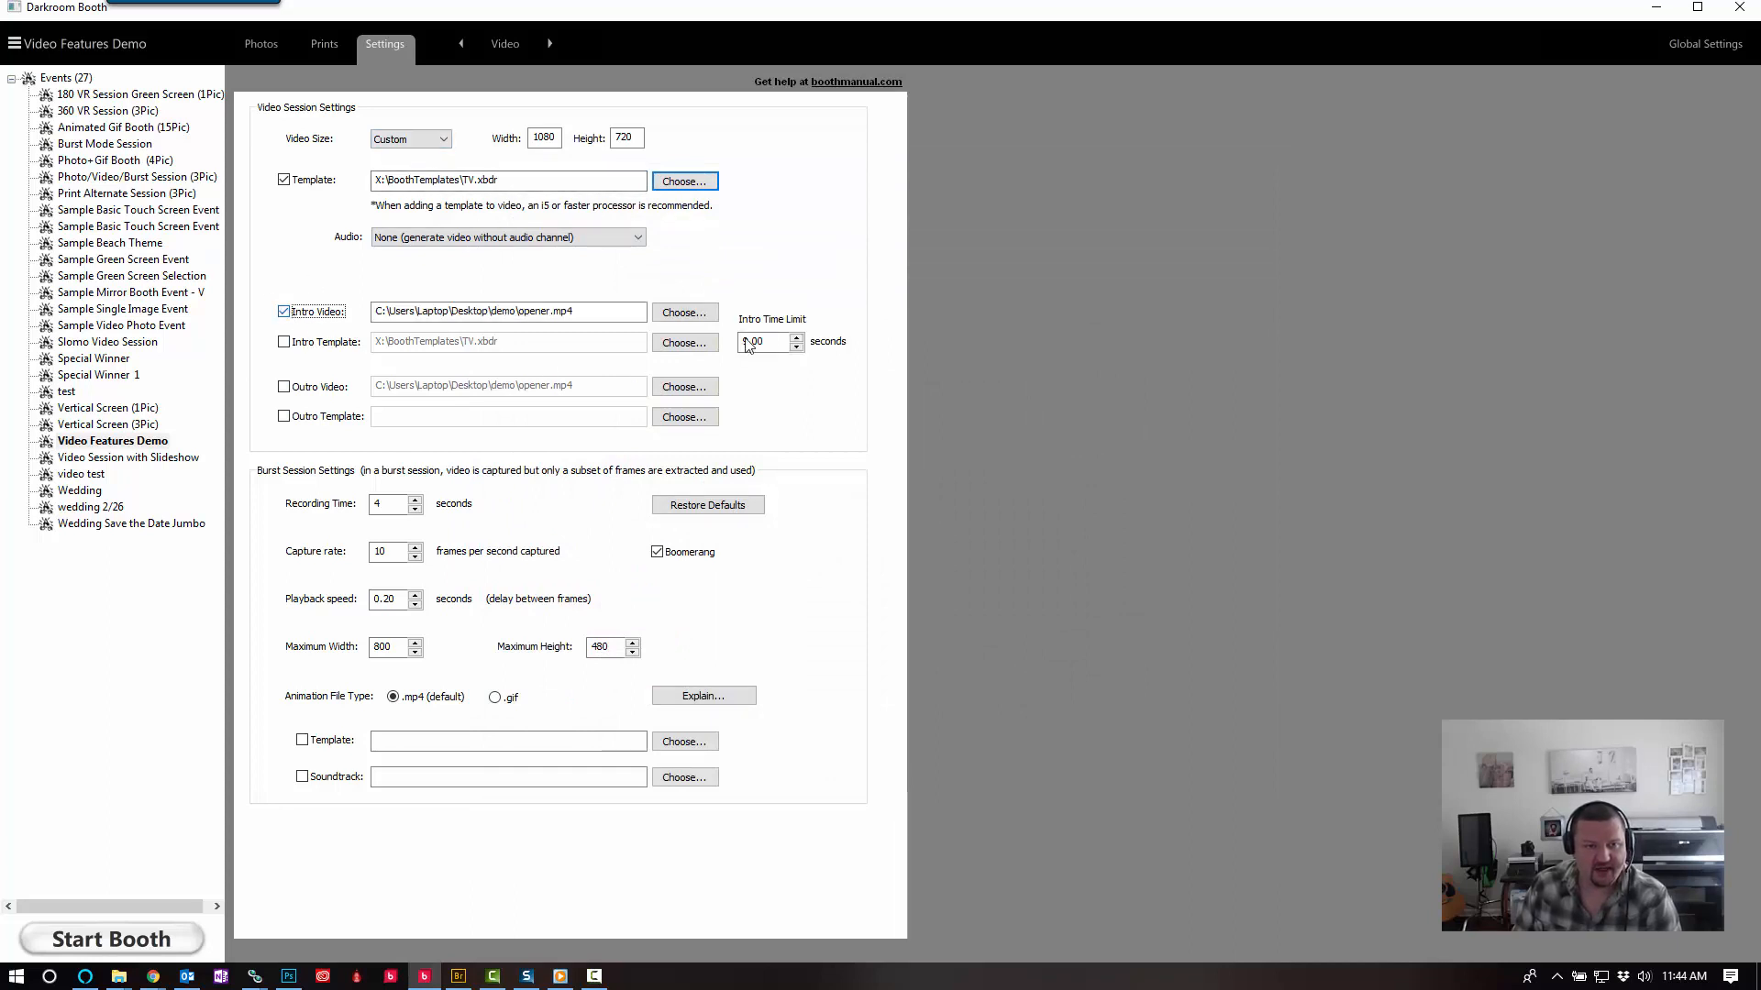
{"action": "left_click", "coordinate": [685, 311]}
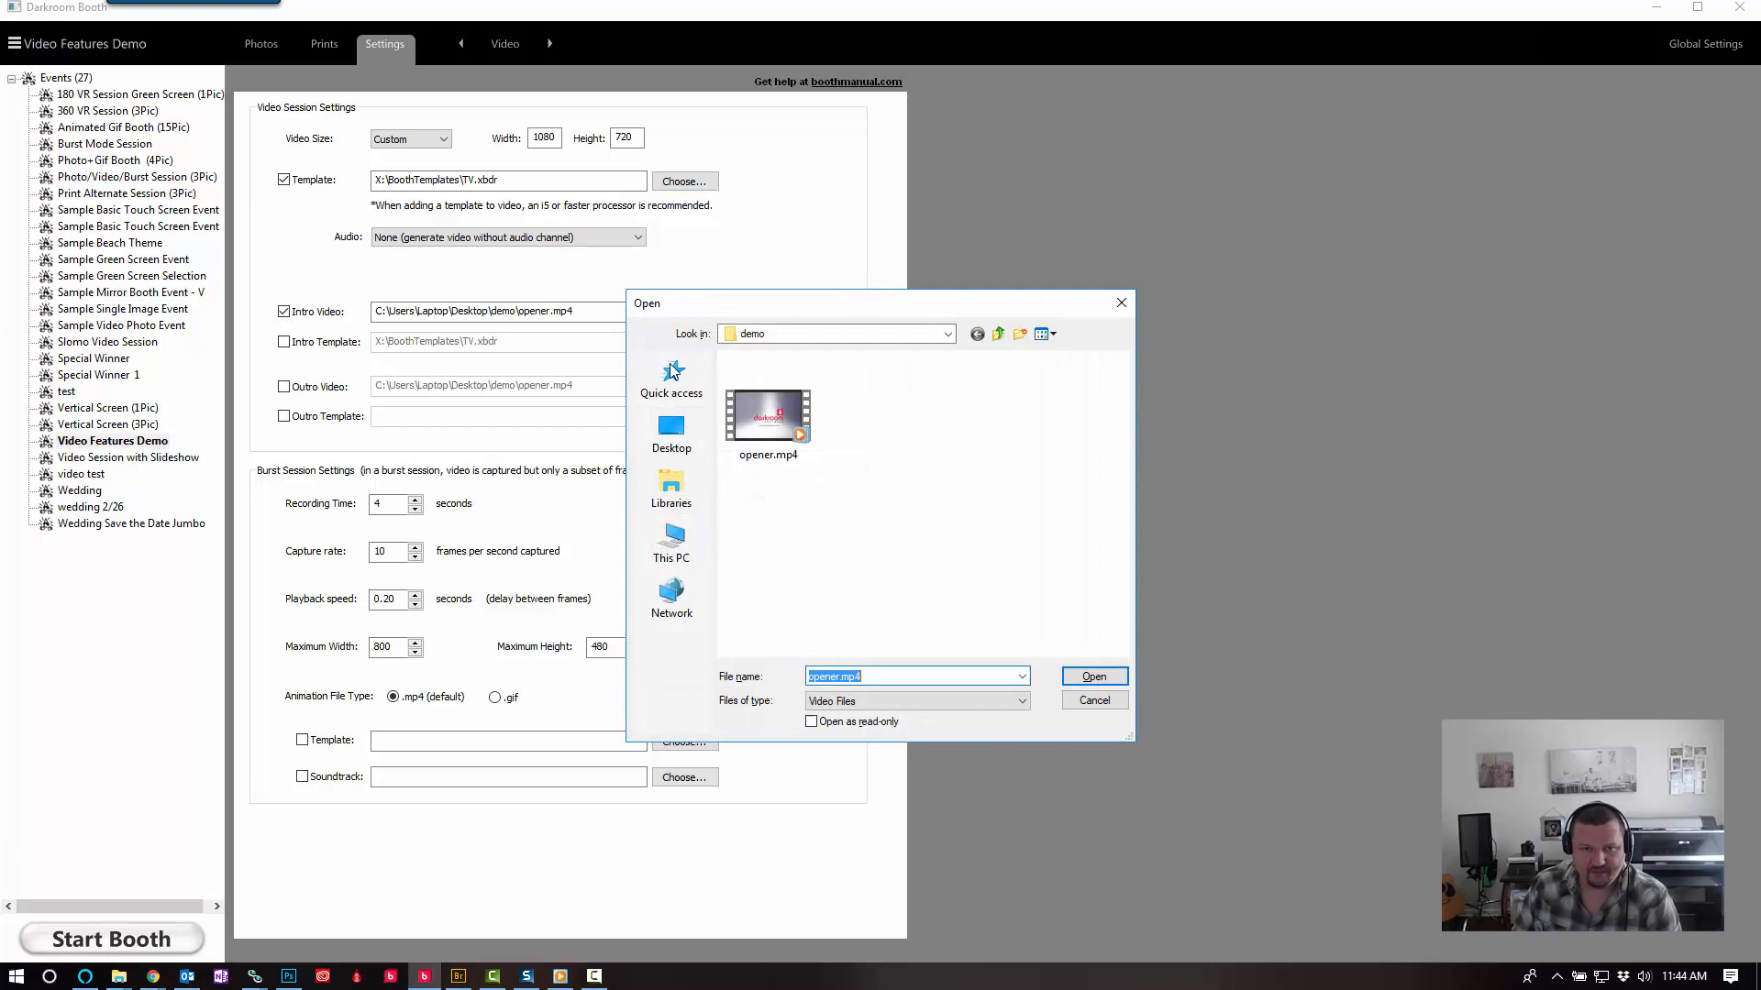
{"action": "left_click", "coordinate": [766, 417]}
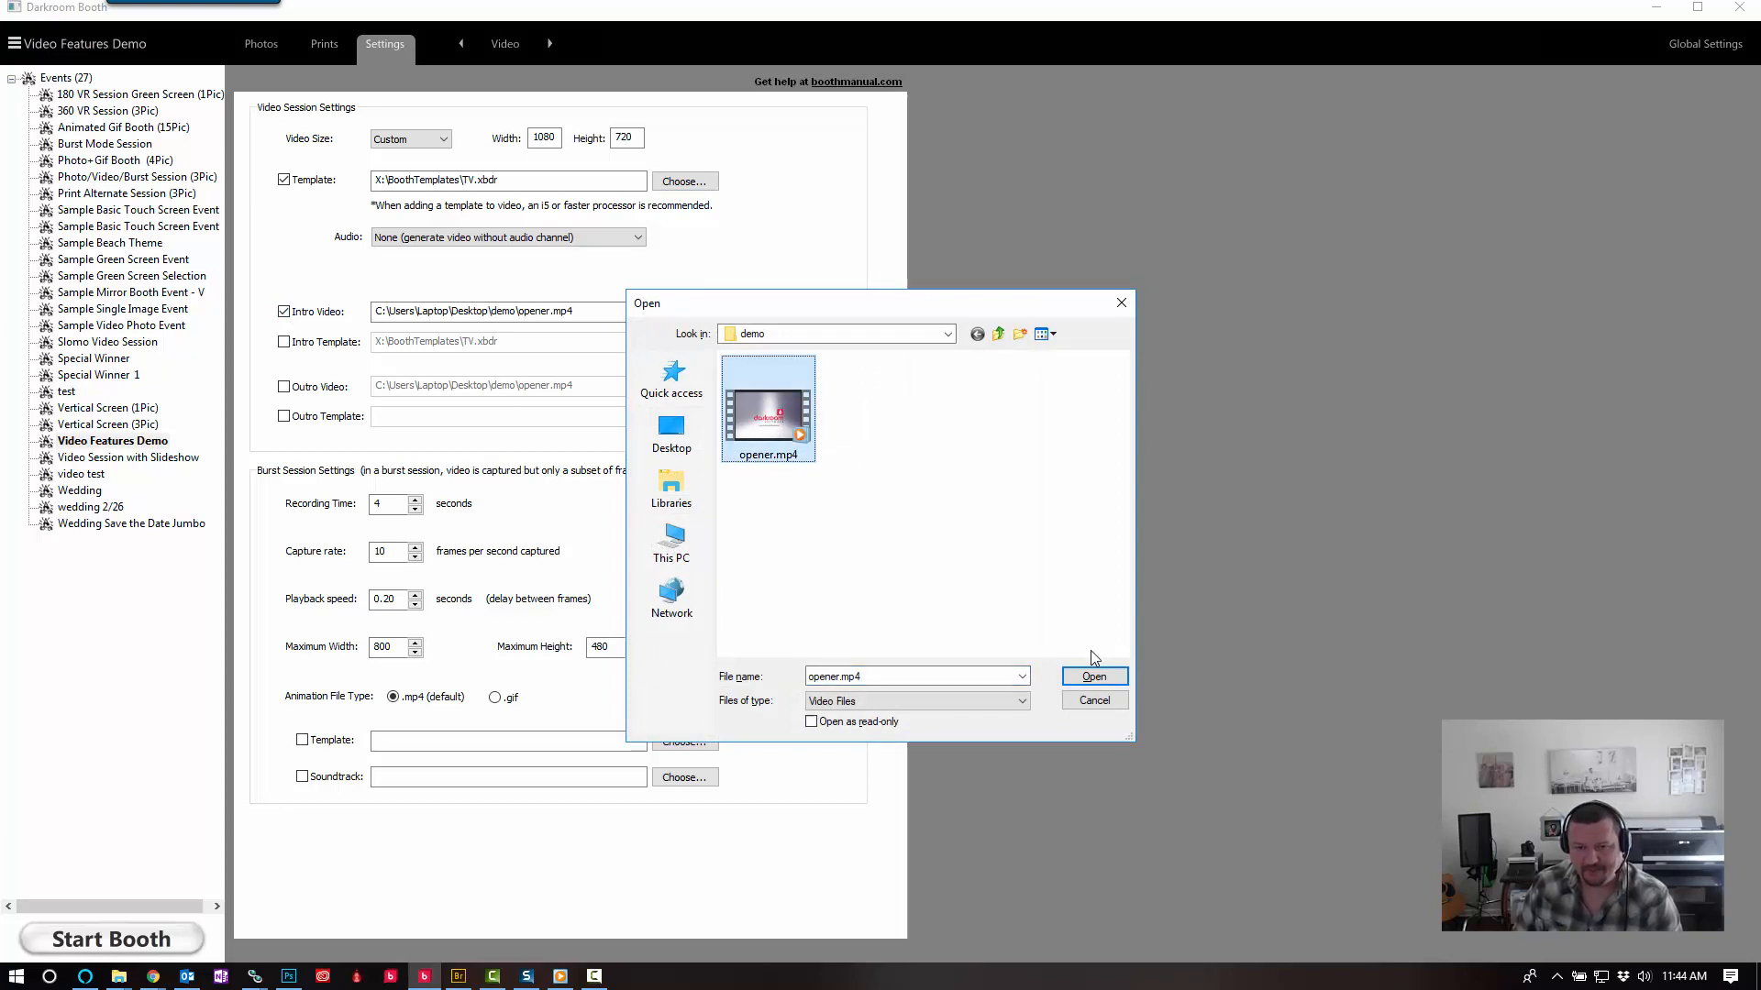
{"action": "left_click", "coordinate": [1091, 676]}
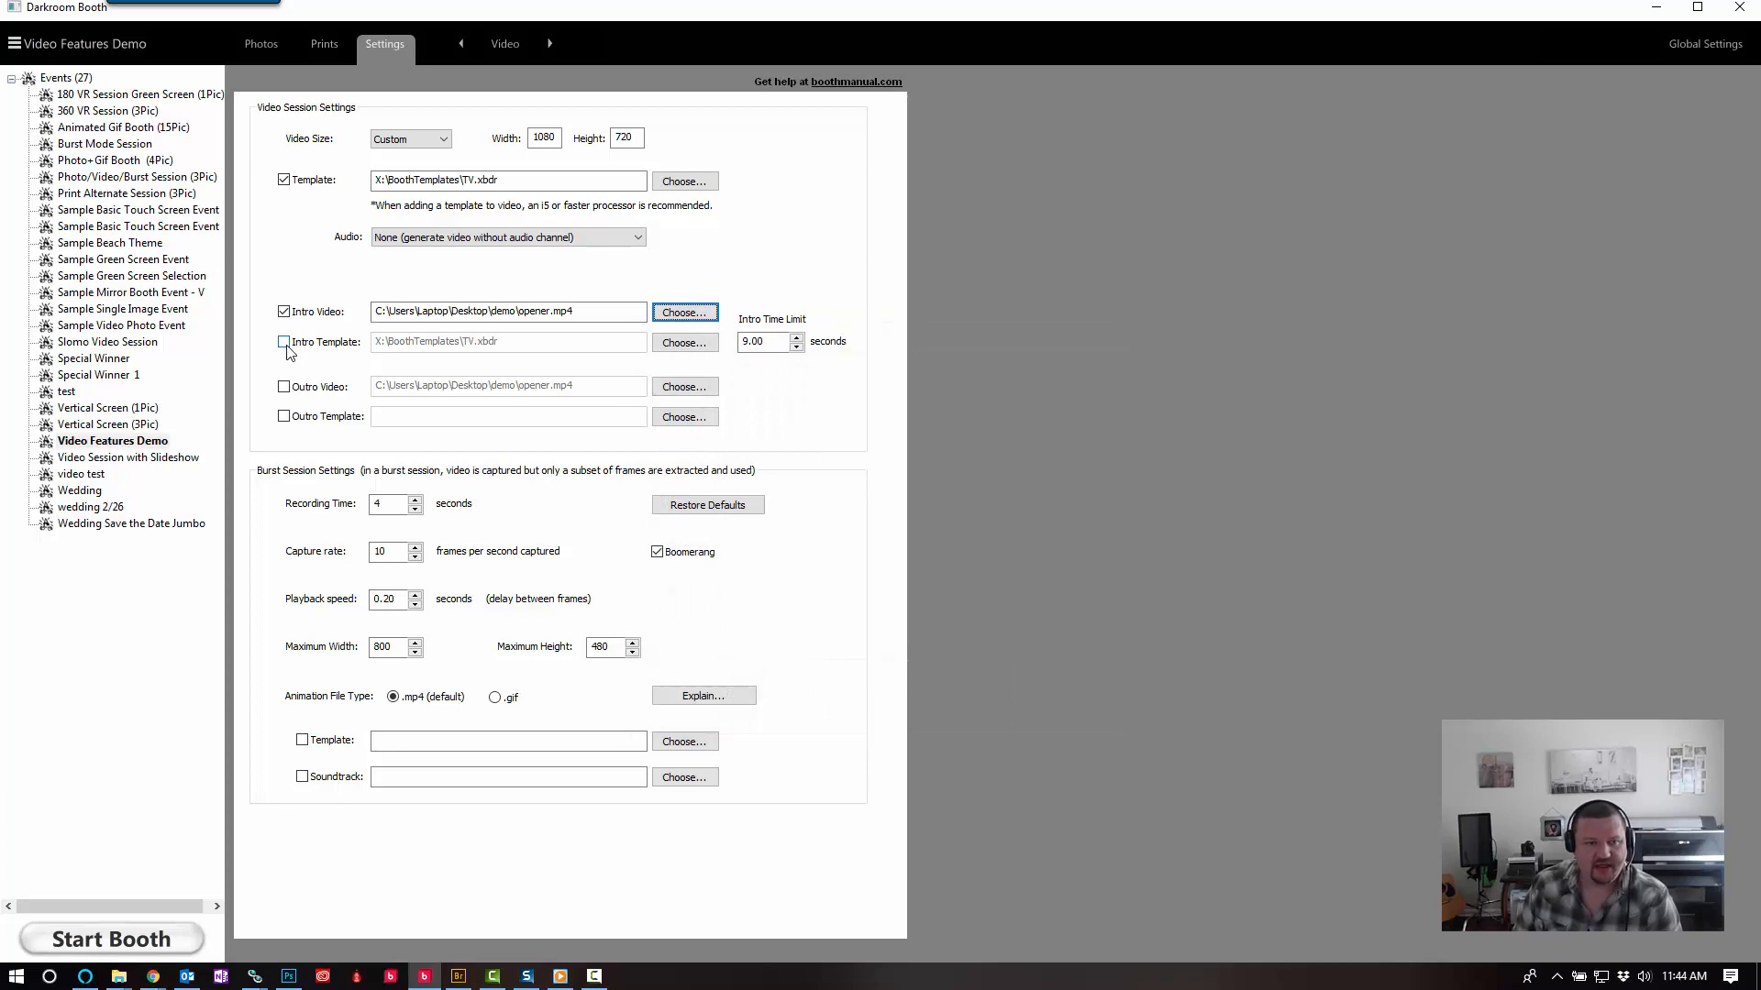
{"action": "left_click", "coordinate": [282, 341]}
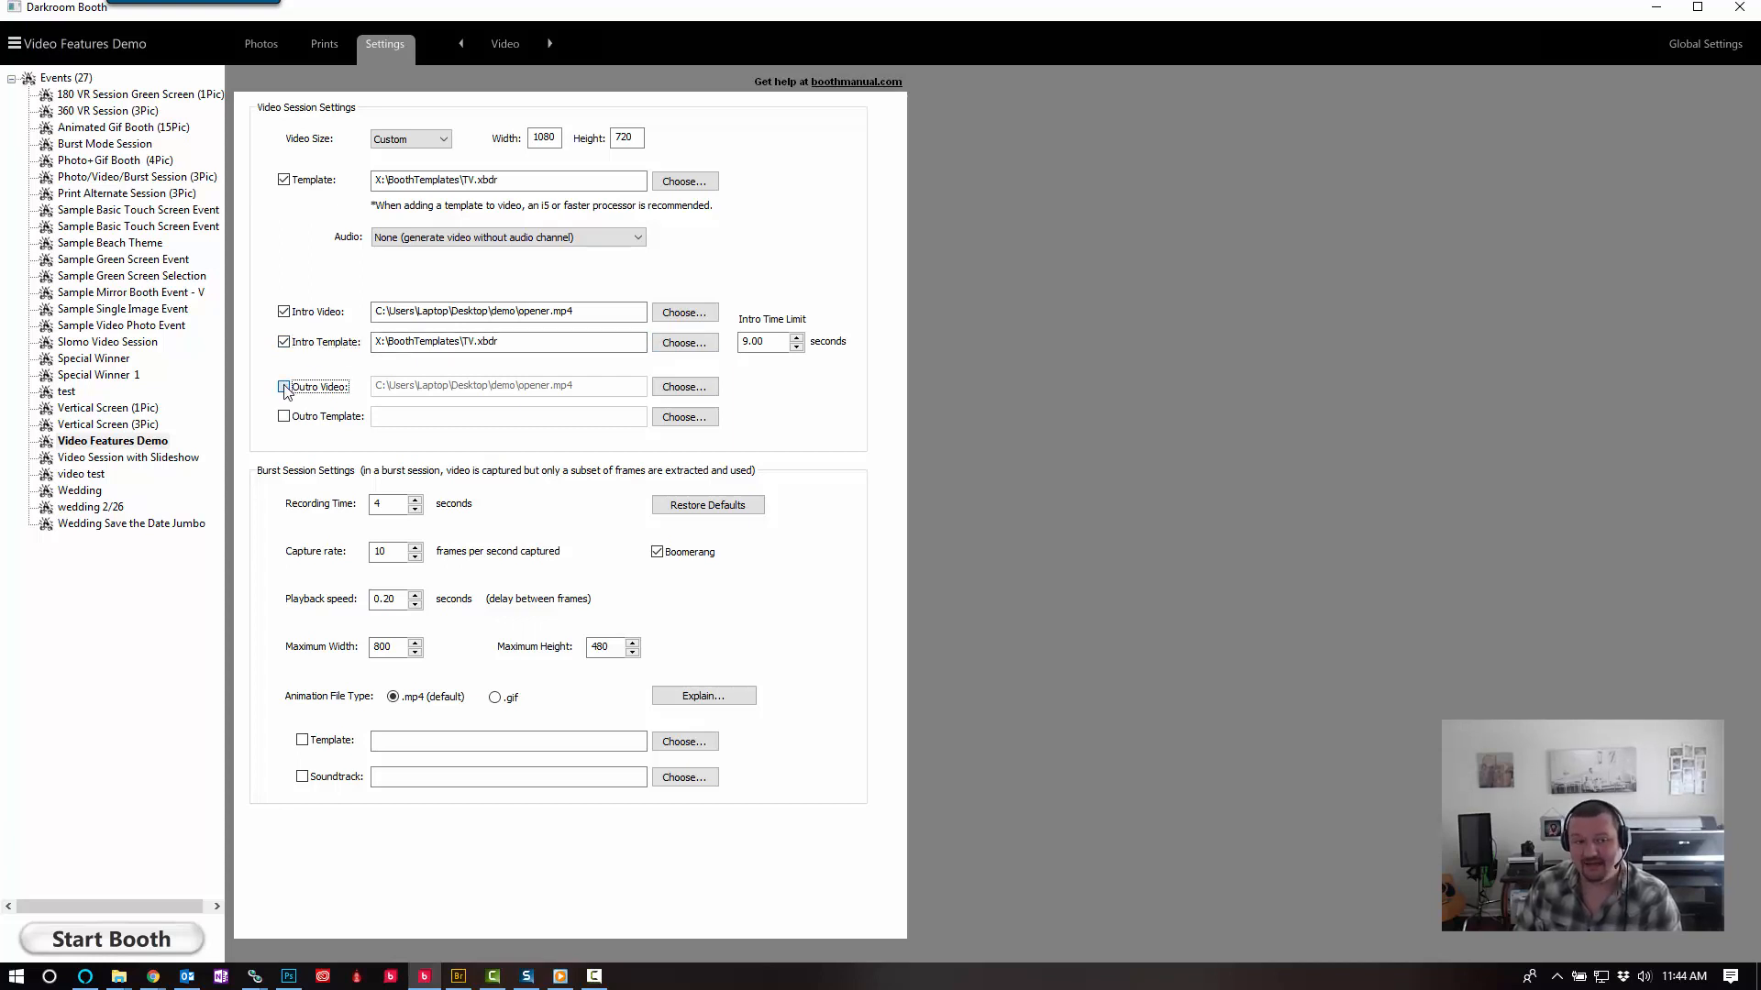
- Enable the outro video and set audio to a looping external soundtrack
{"action": "left_click", "coordinate": [283, 387]}
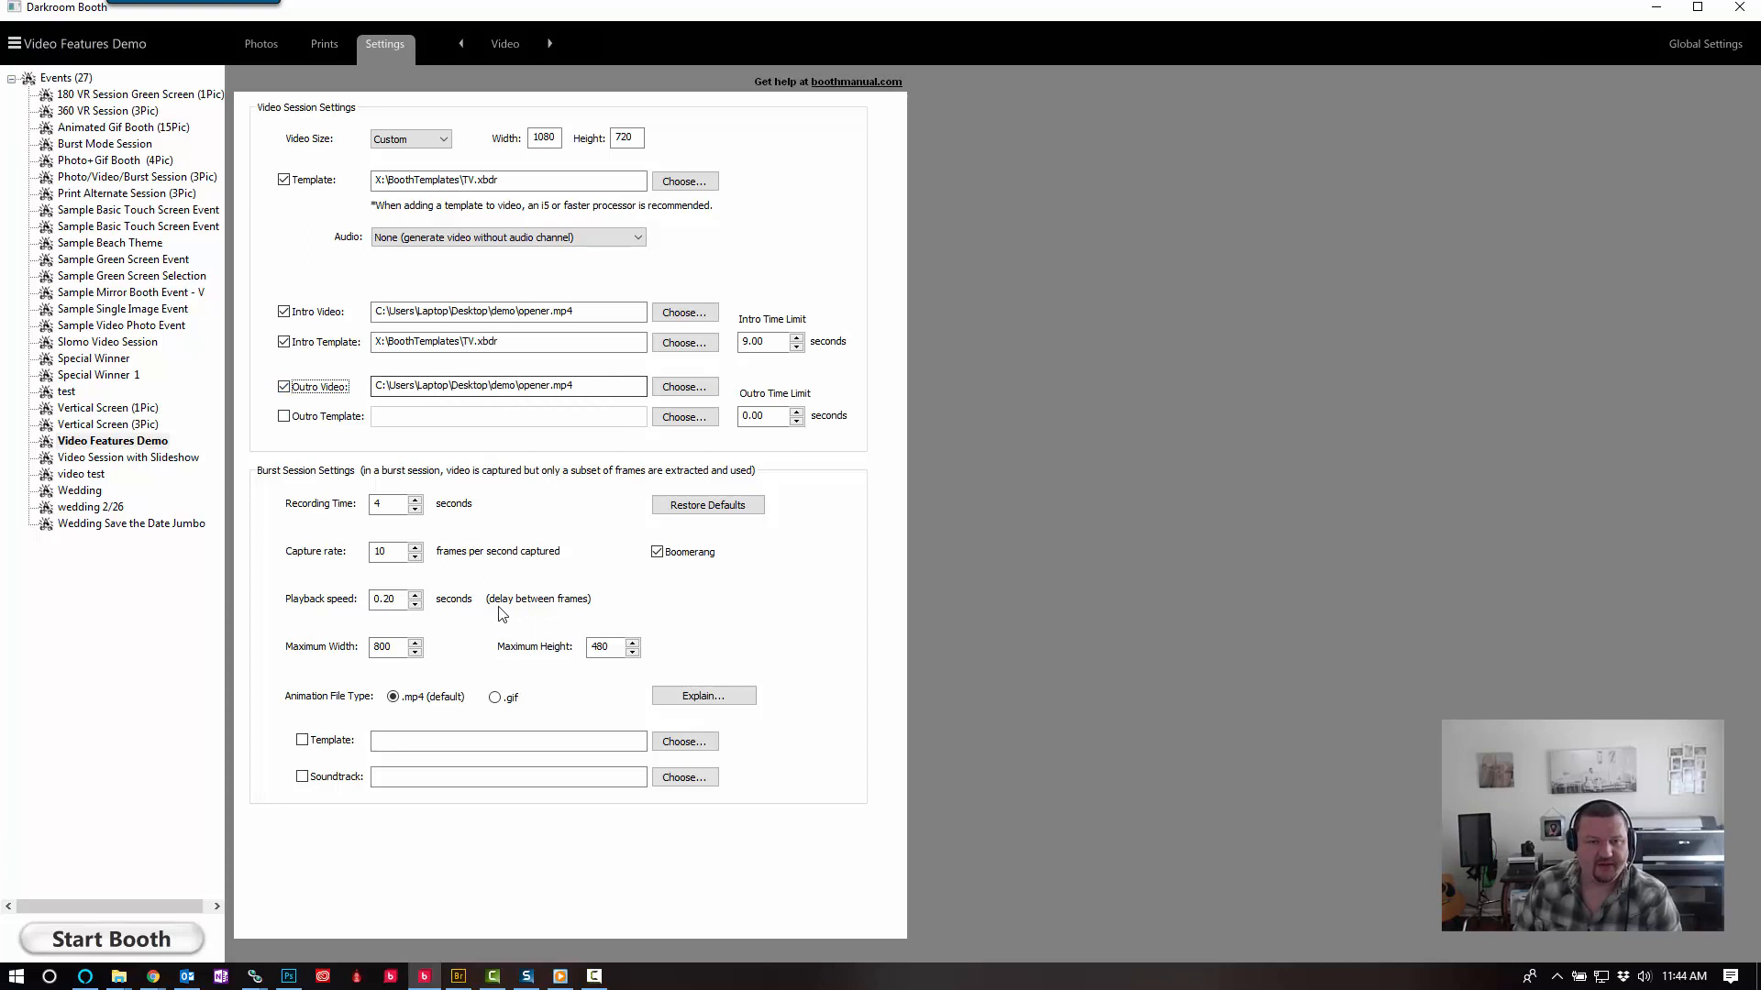
{"action": "left_click", "coordinate": [506, 237]}
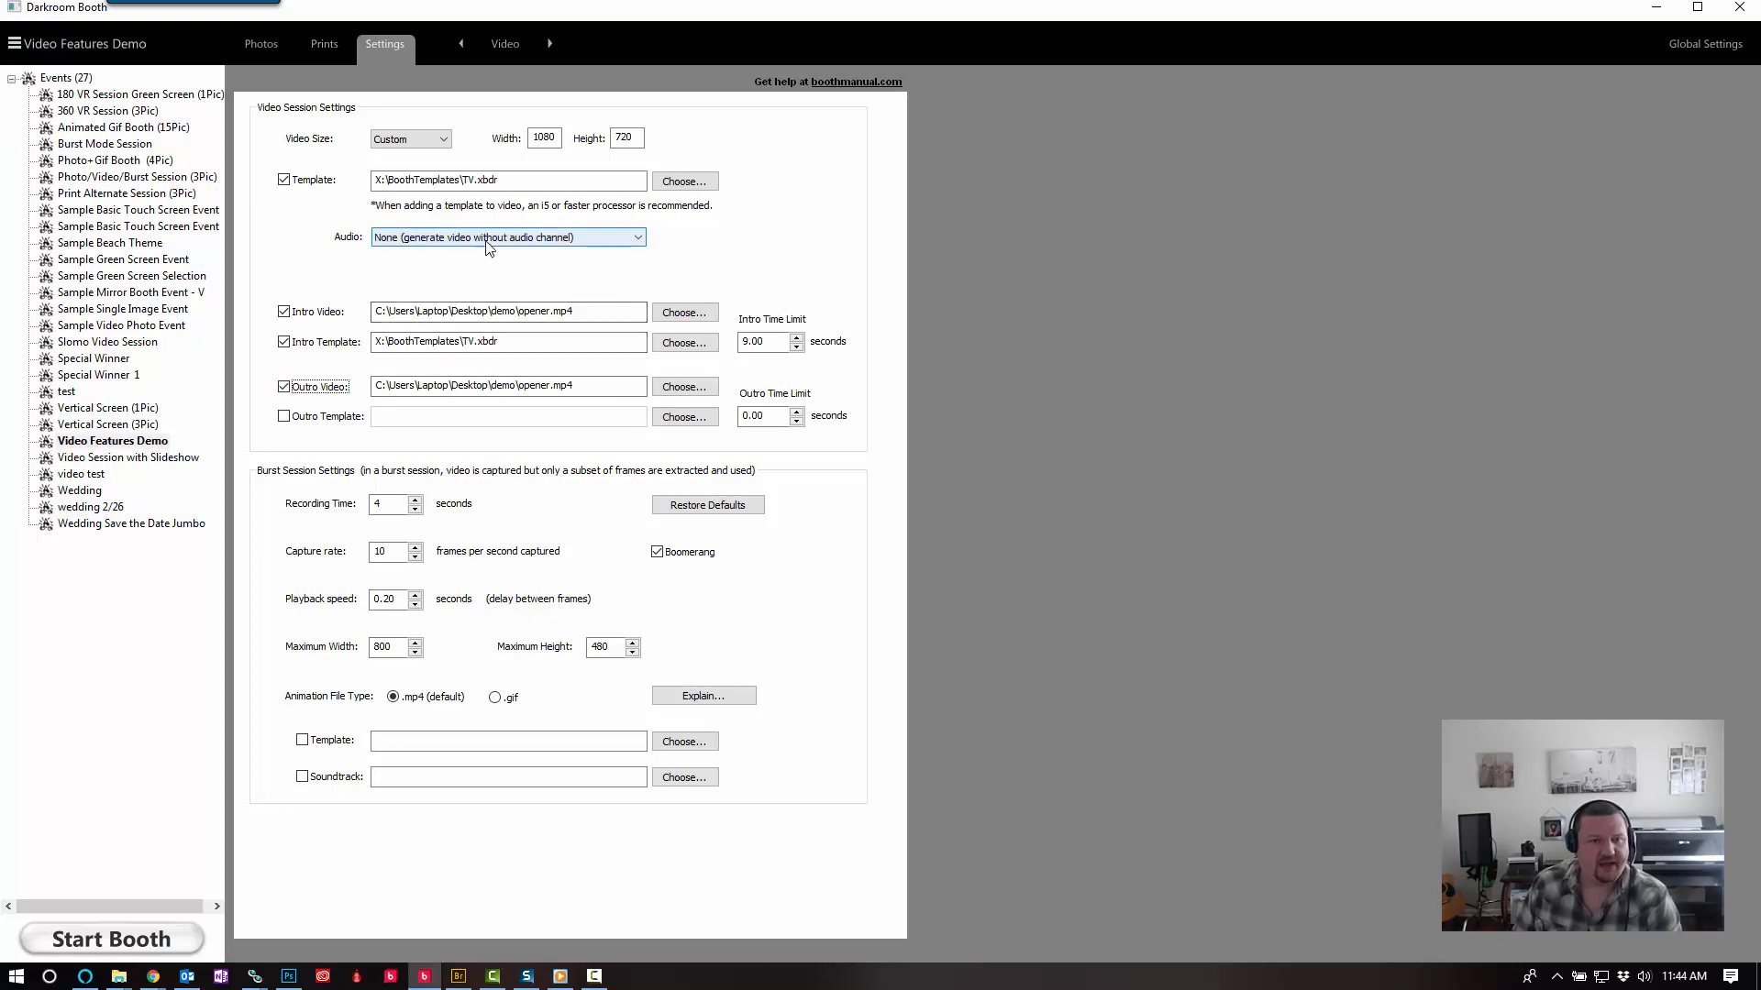
{"action": "left_click", "coordinate": [506, 237]}
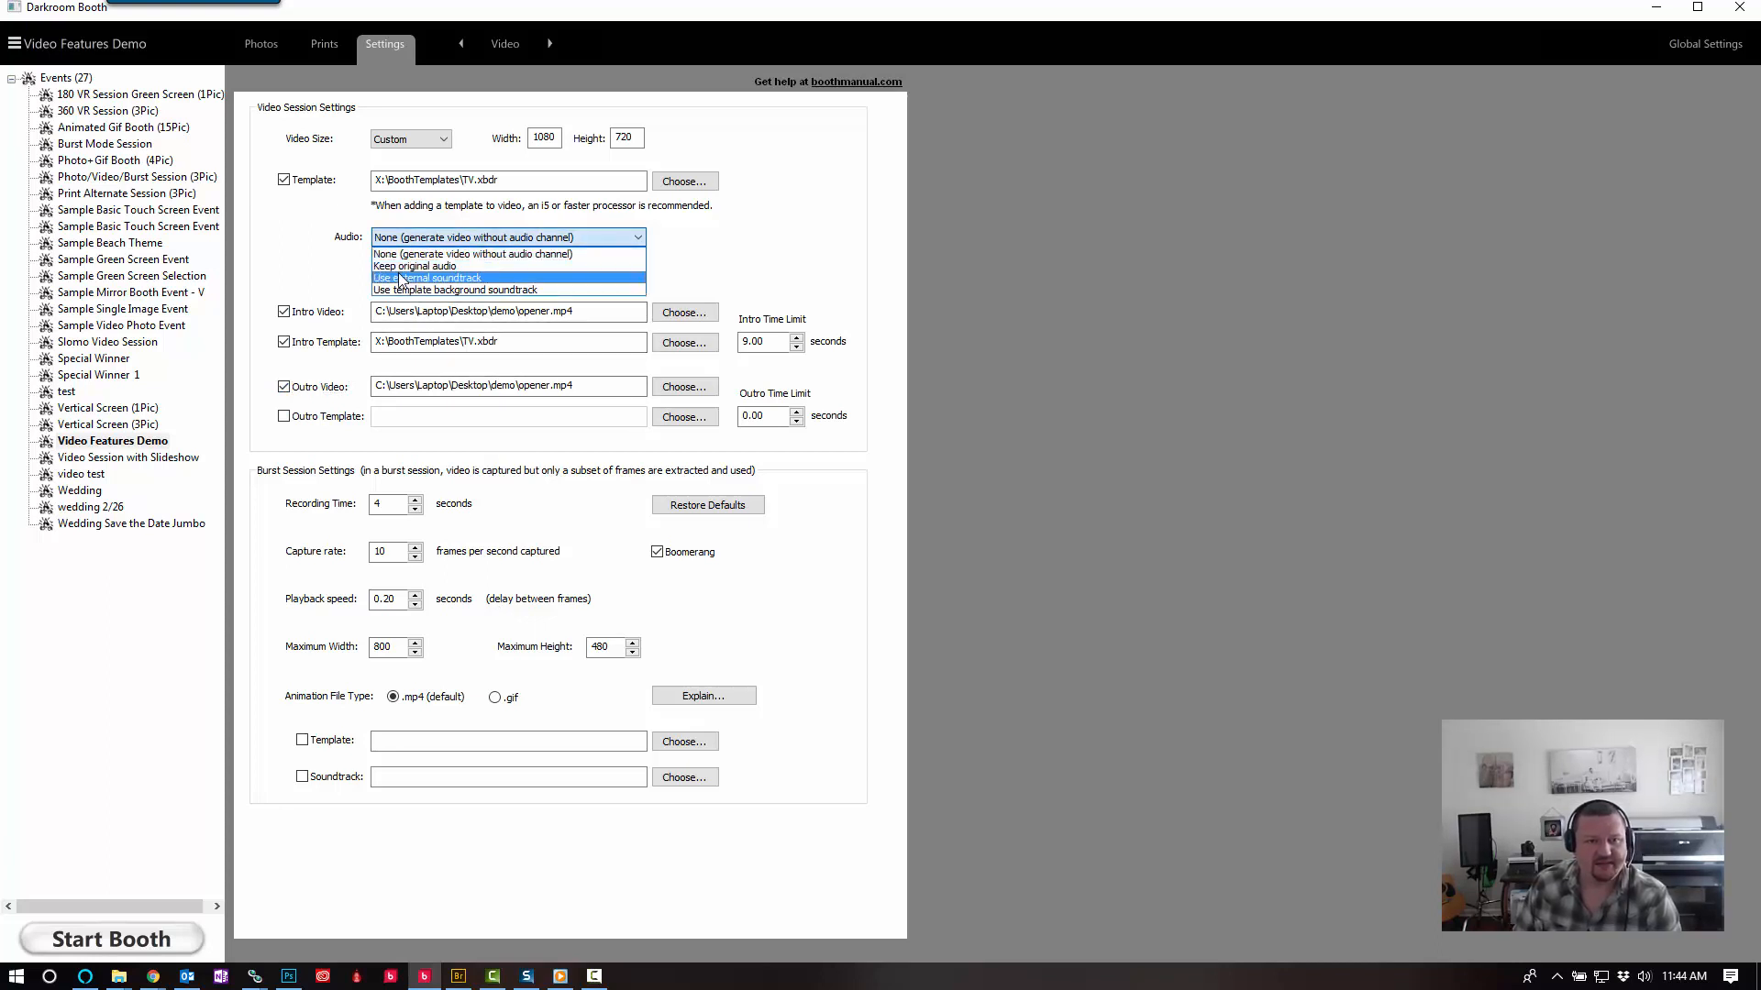
{"action": "left_click", "coordinate": [429, 277]}
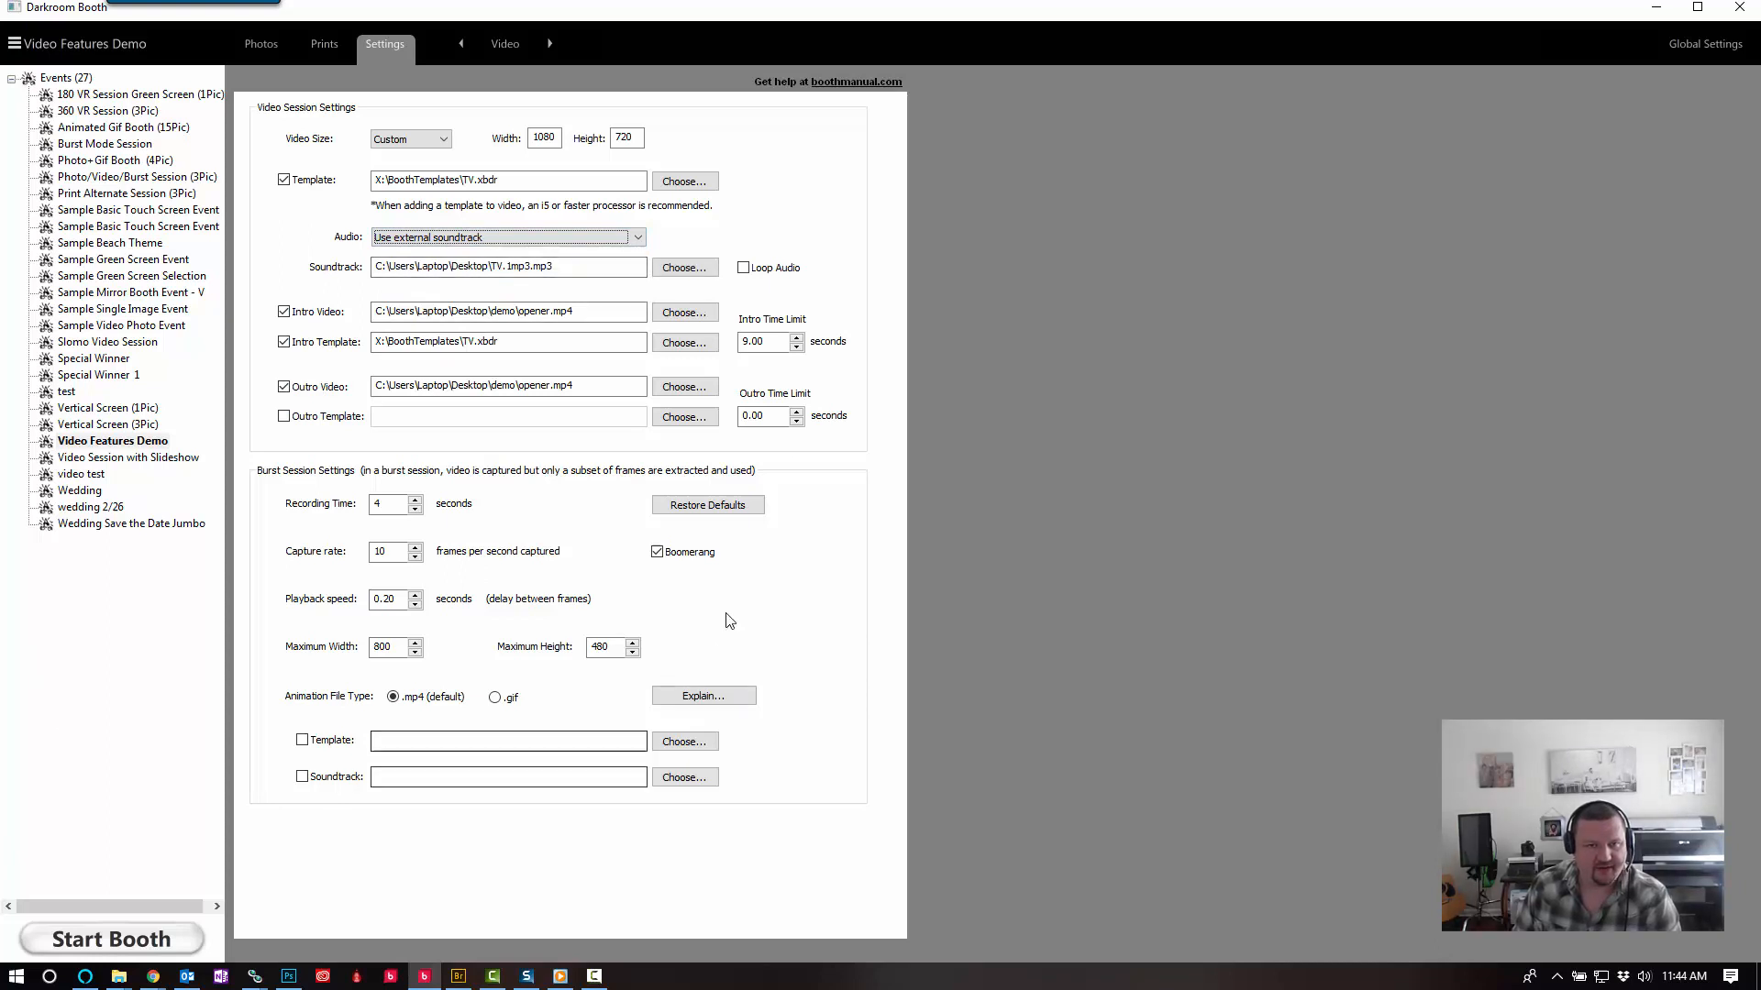
{"action": "left_click", "coordinate": [743, 268]}
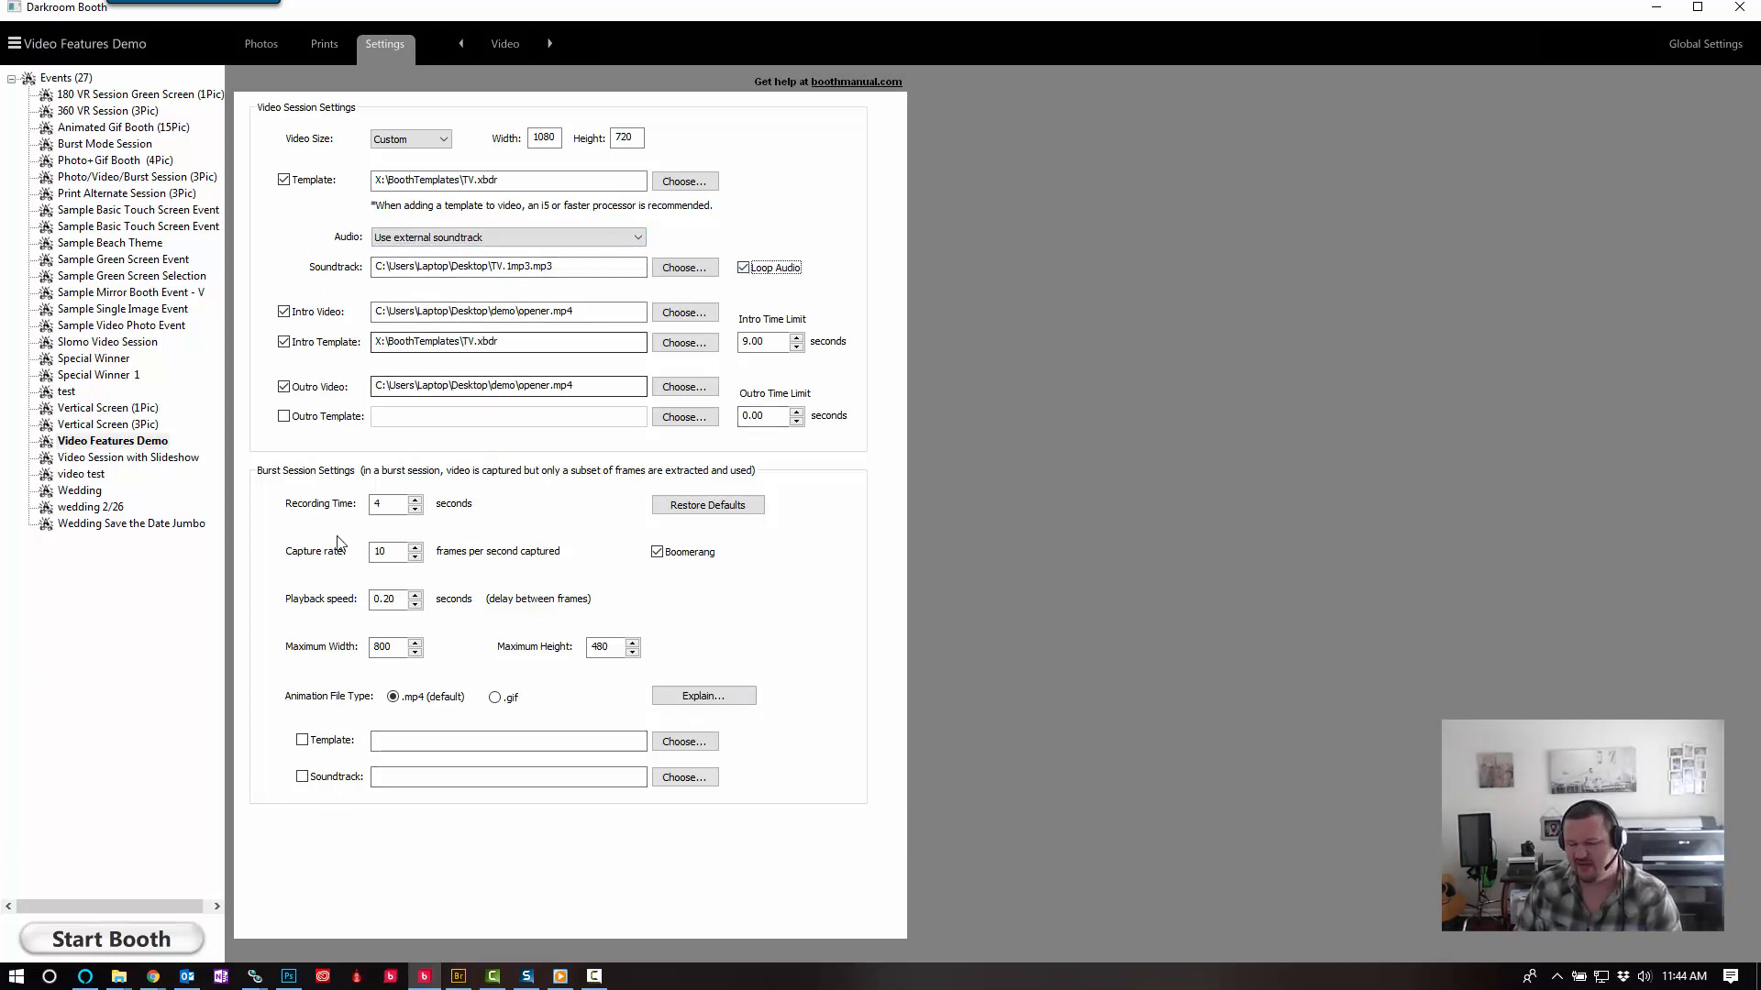
{"action": "mouse_move", "coordinate": [112, 939]}
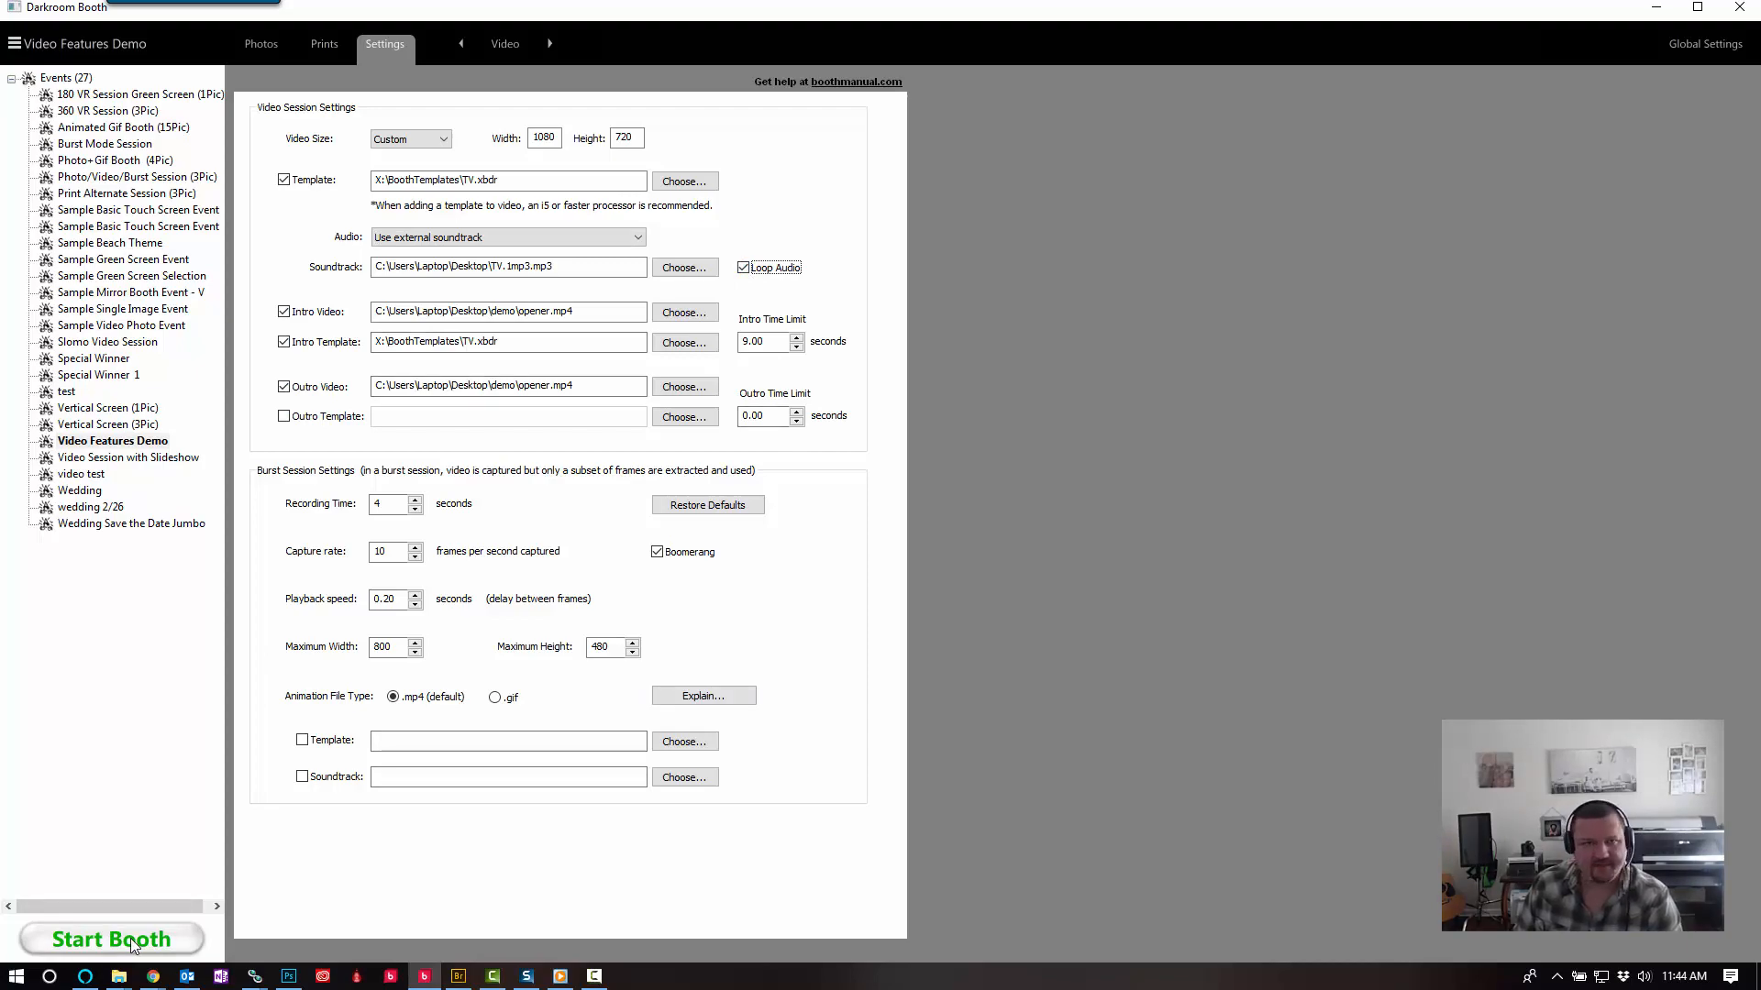
- Start the booth, begin a video session from the attract screen and record
{"action": "left_click", "coordinate": [112, 939]}
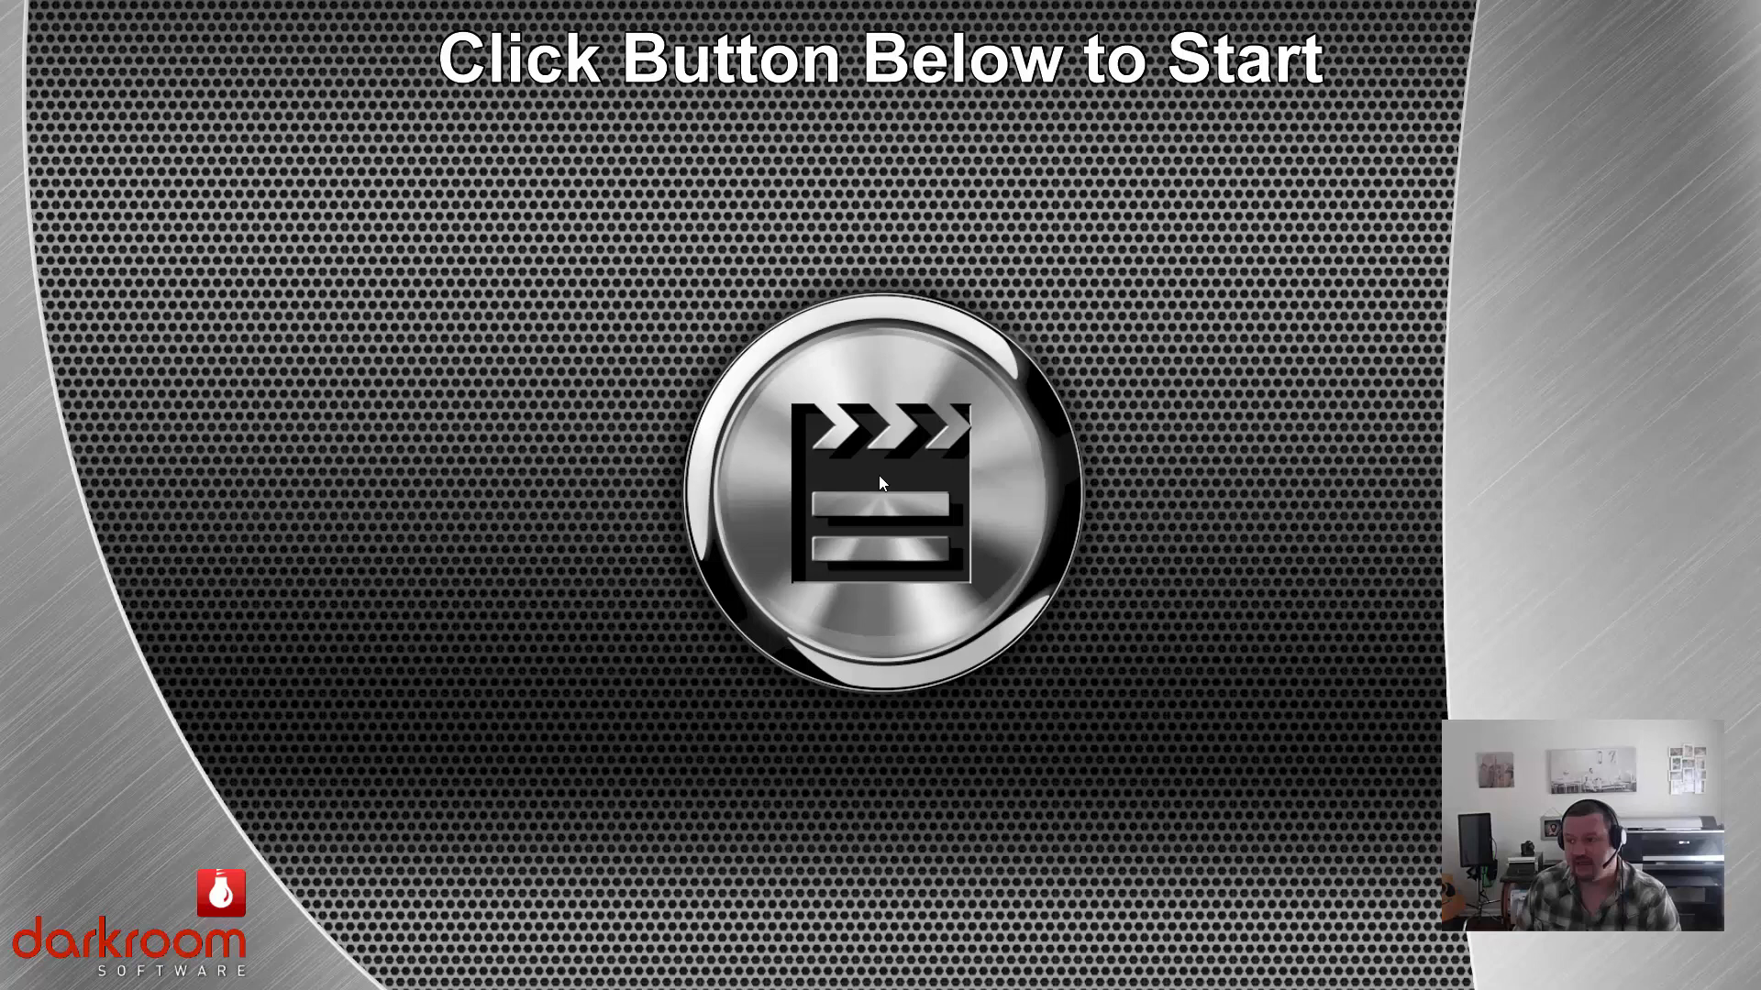
{"action": "left_click", "coordinate": [879, 482]}
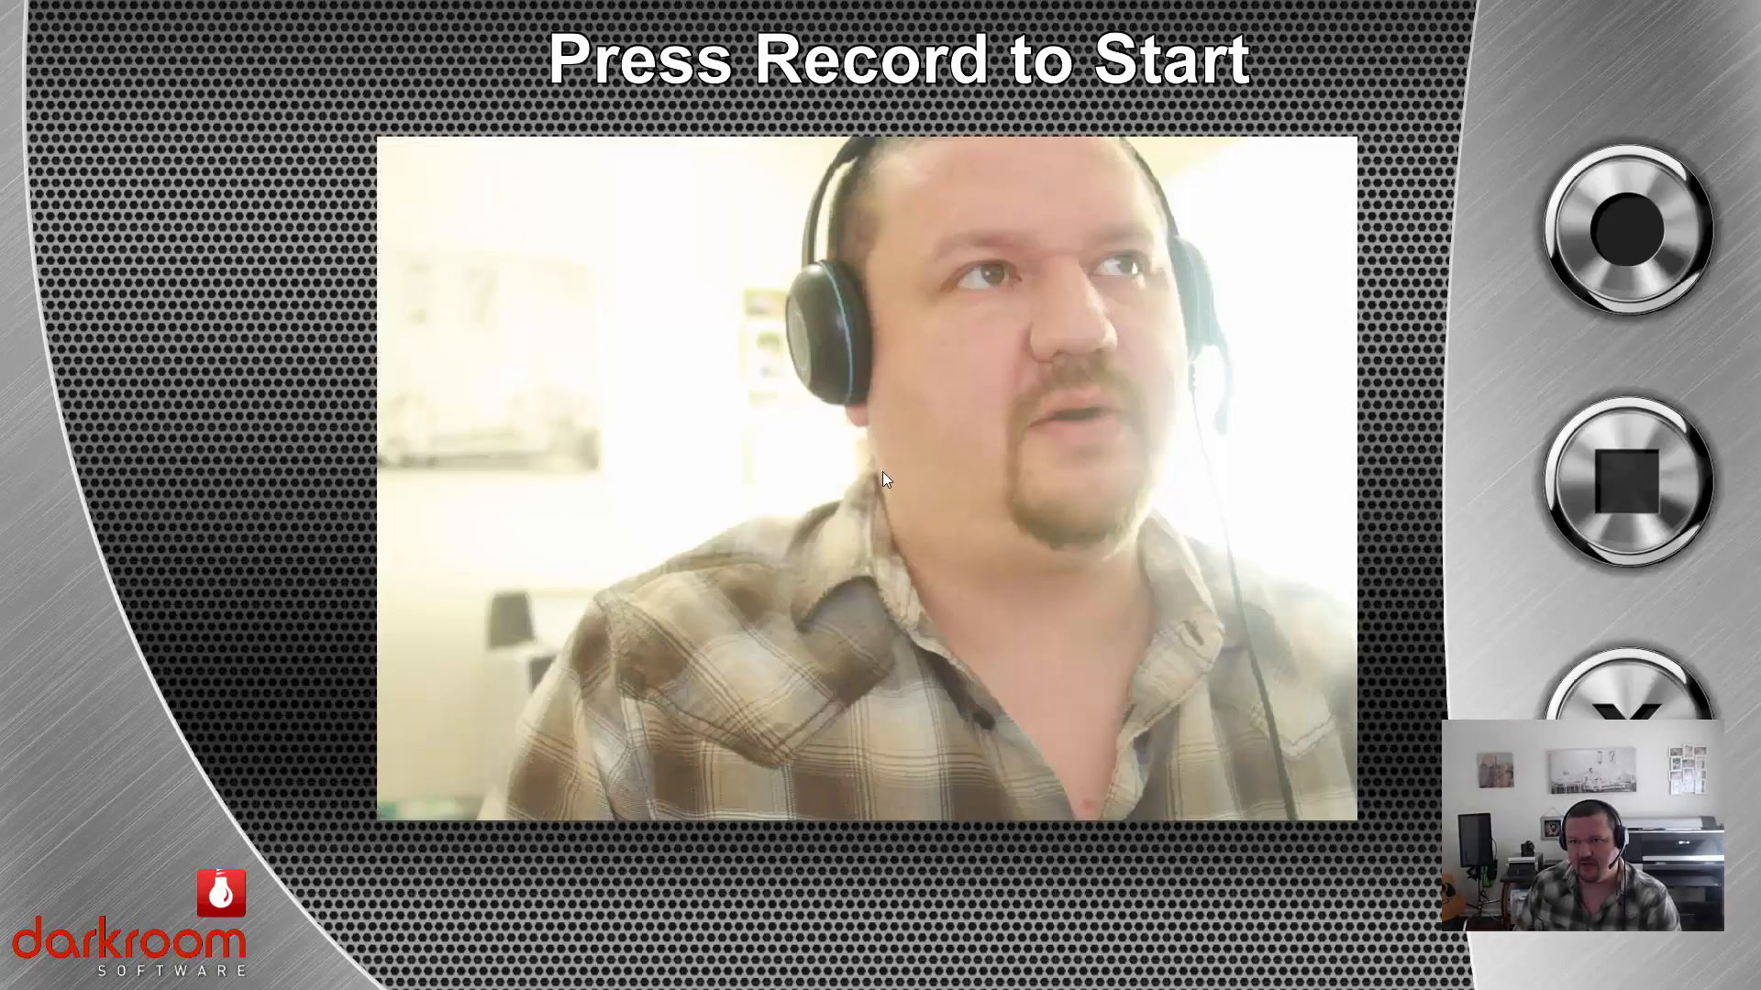
{"action": "left_click", "coordinate": [1620, 228]}
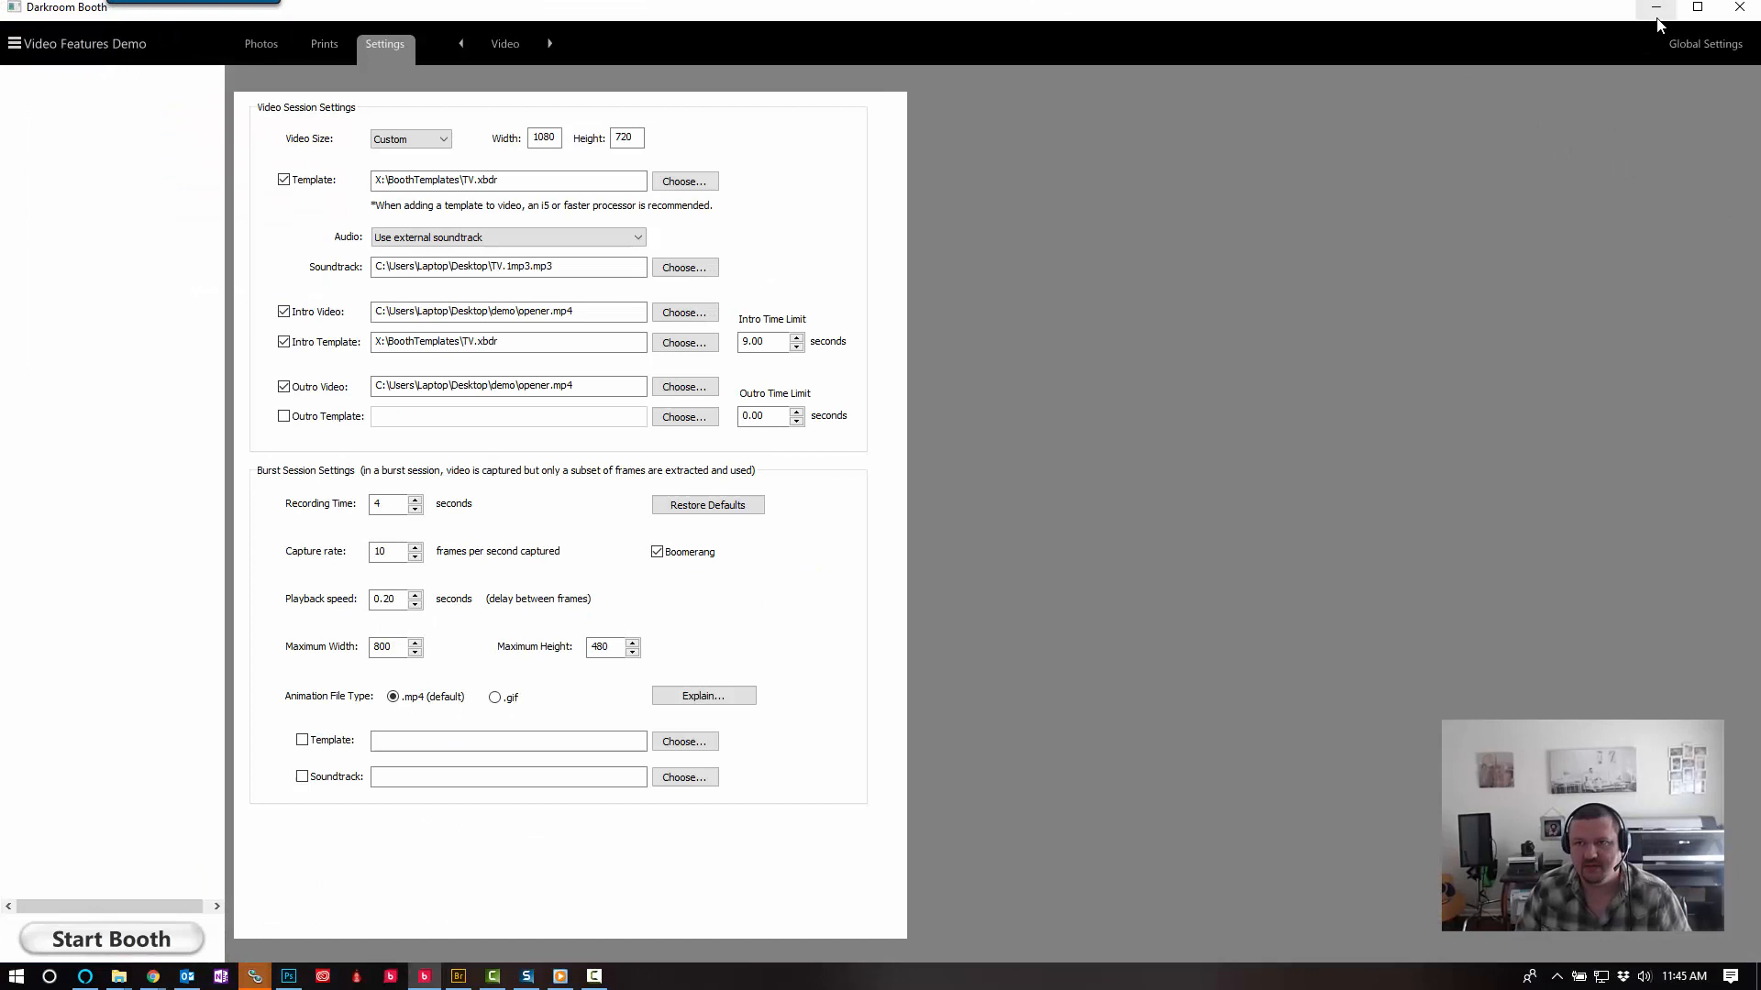
- In the ed_0048 videos folder, play the templated recording mvi_6757_T.mp4
{"action": "left_click", "coordinate": [15, 44]}
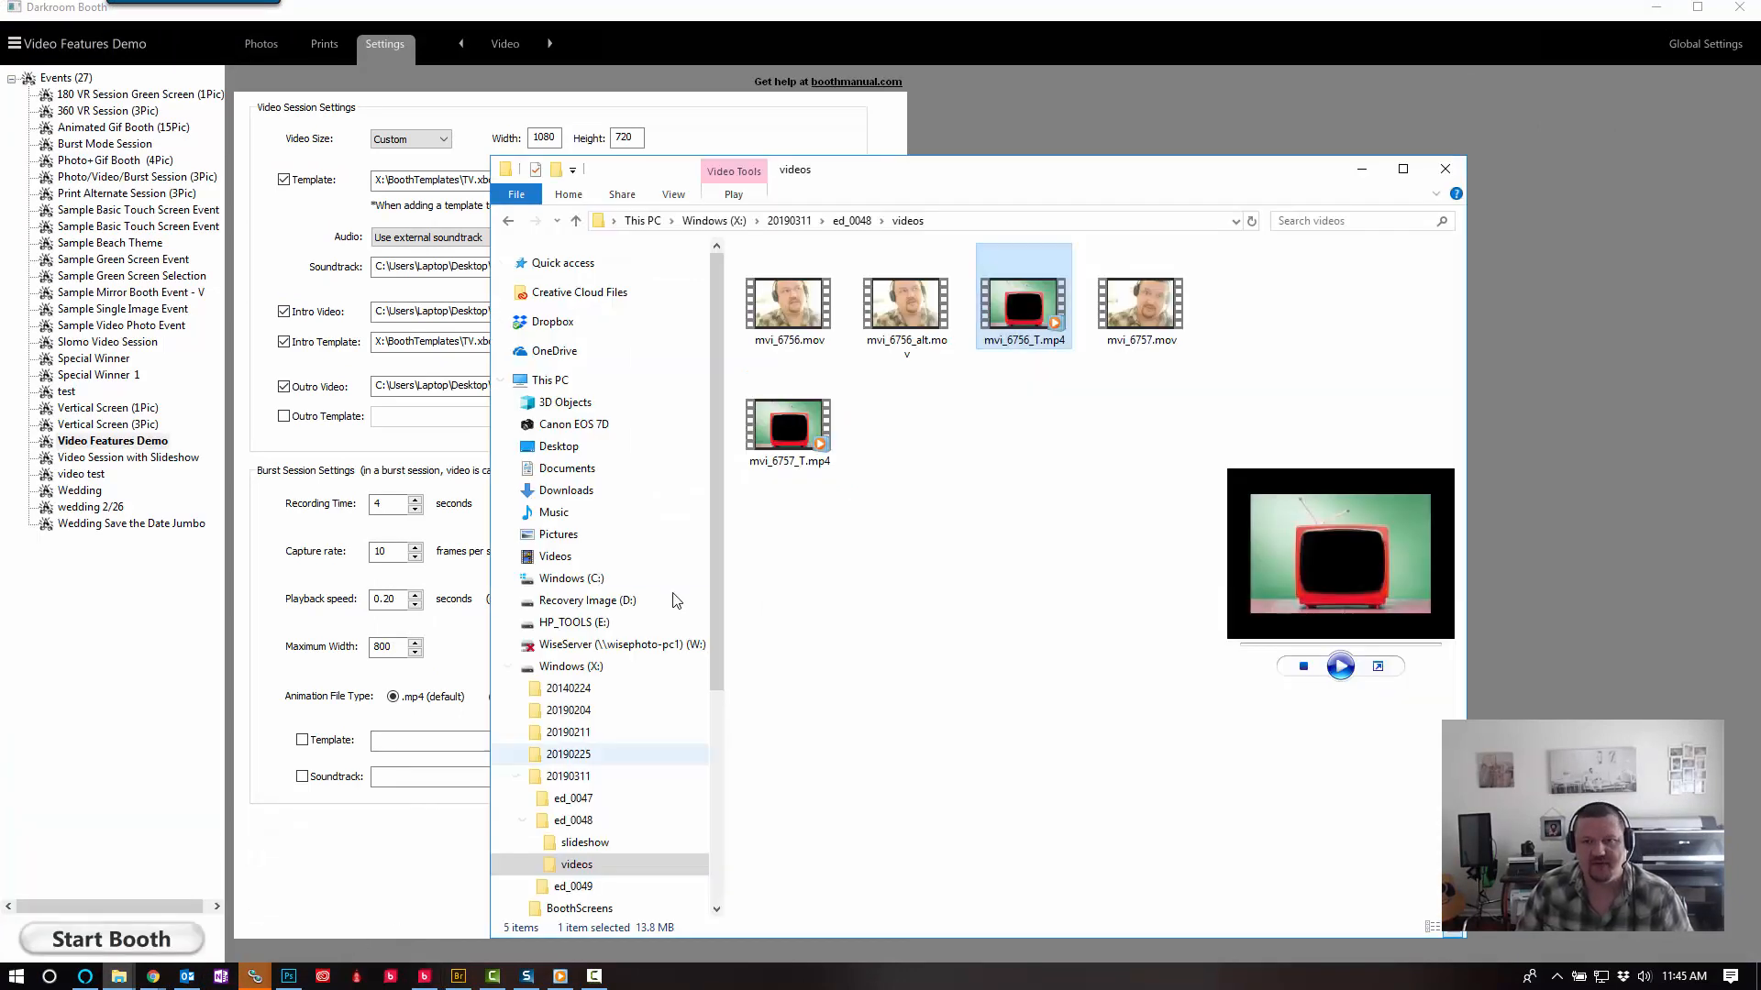
{"action": "left_click", "coordinate": [1139, 297]}
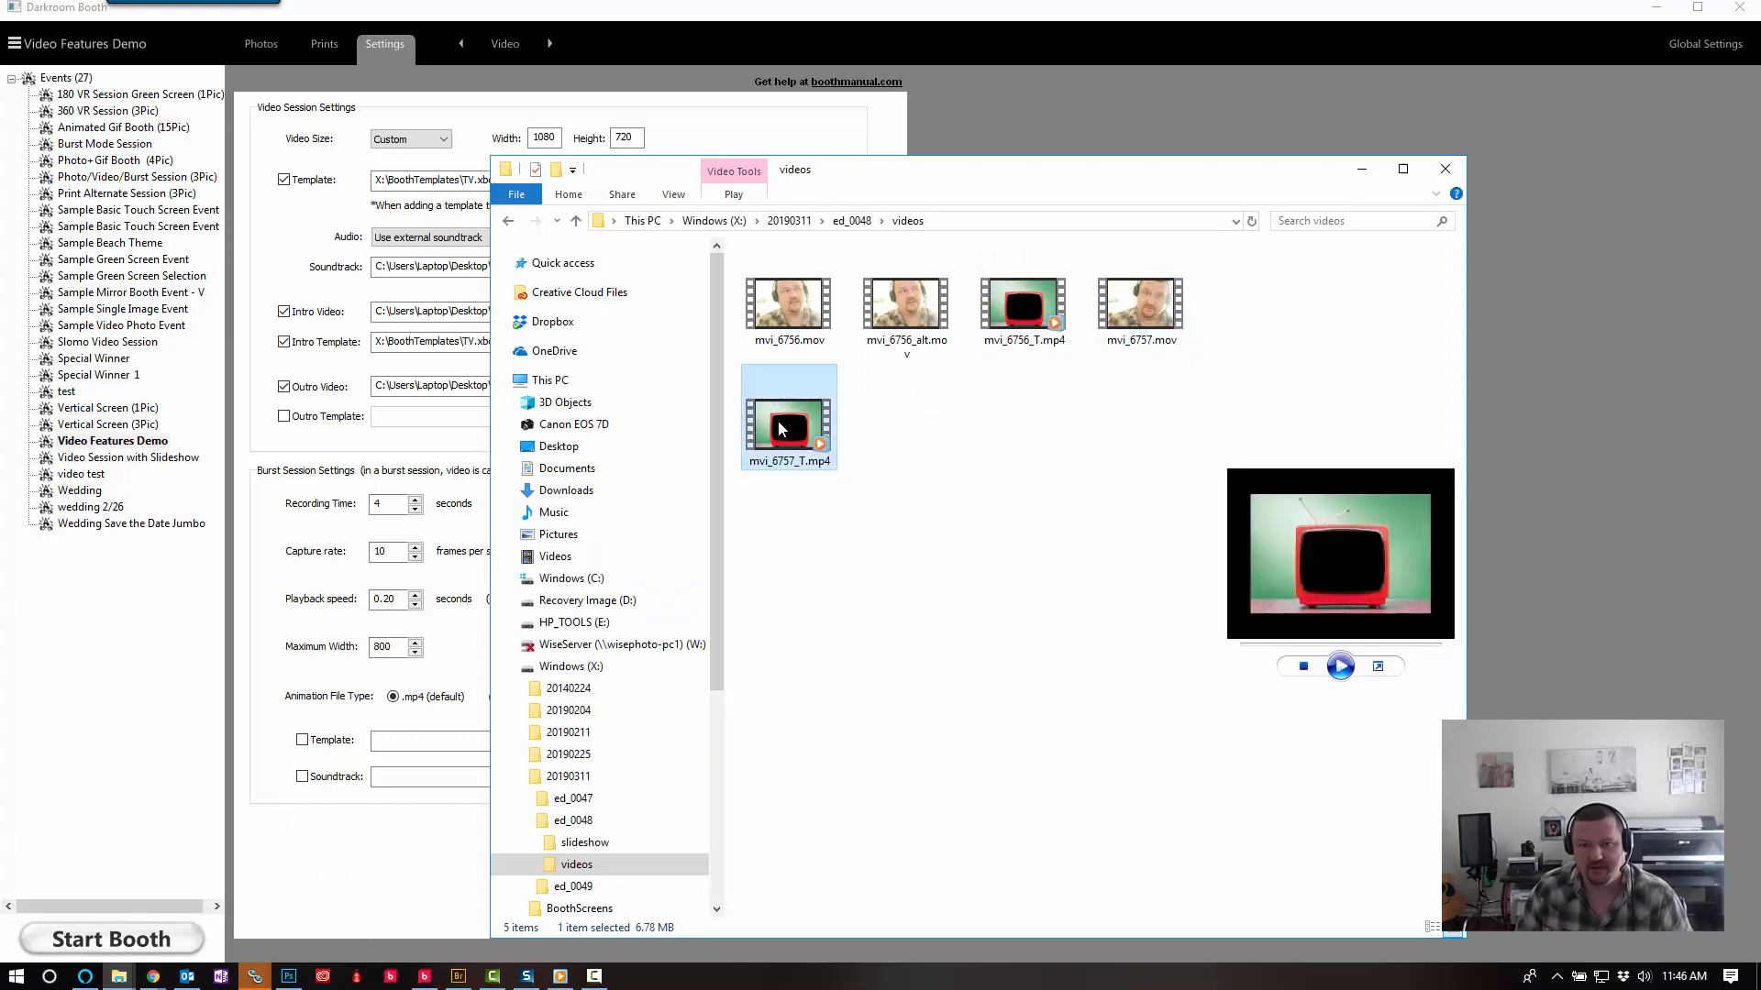
{"action": "double_click", "coordinate": [789, 418]}
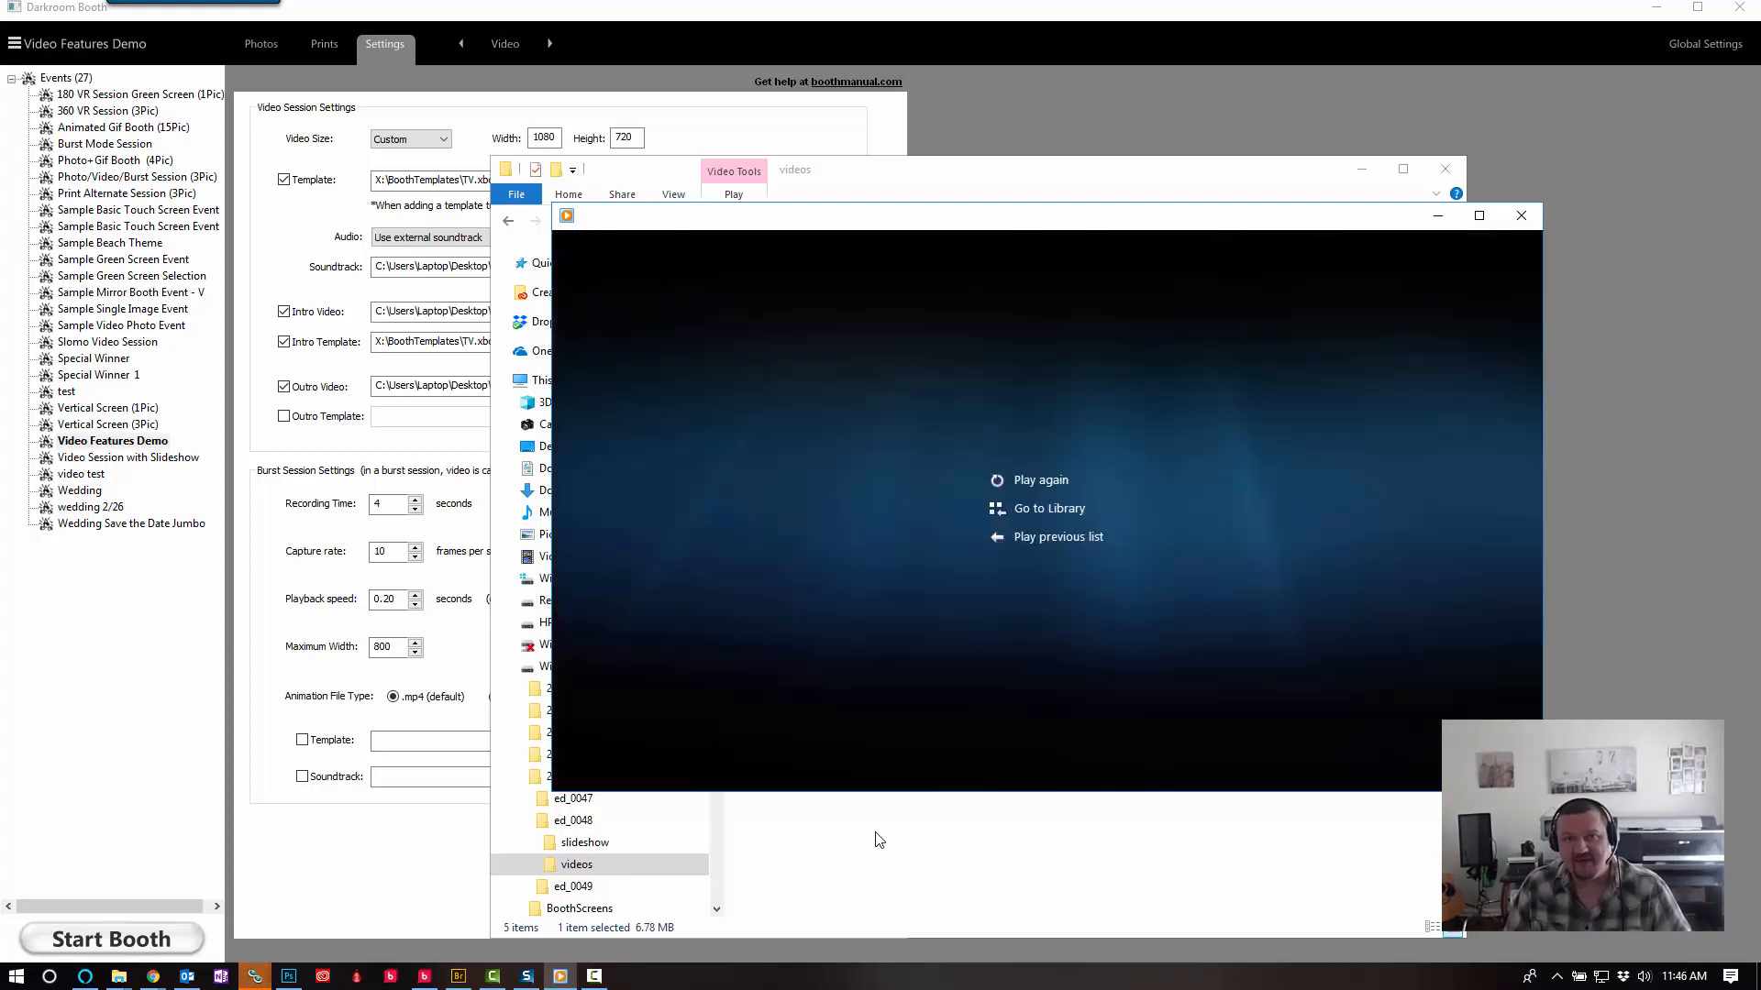
{"action": "mouse_move", "coordinate": [846, 860]}
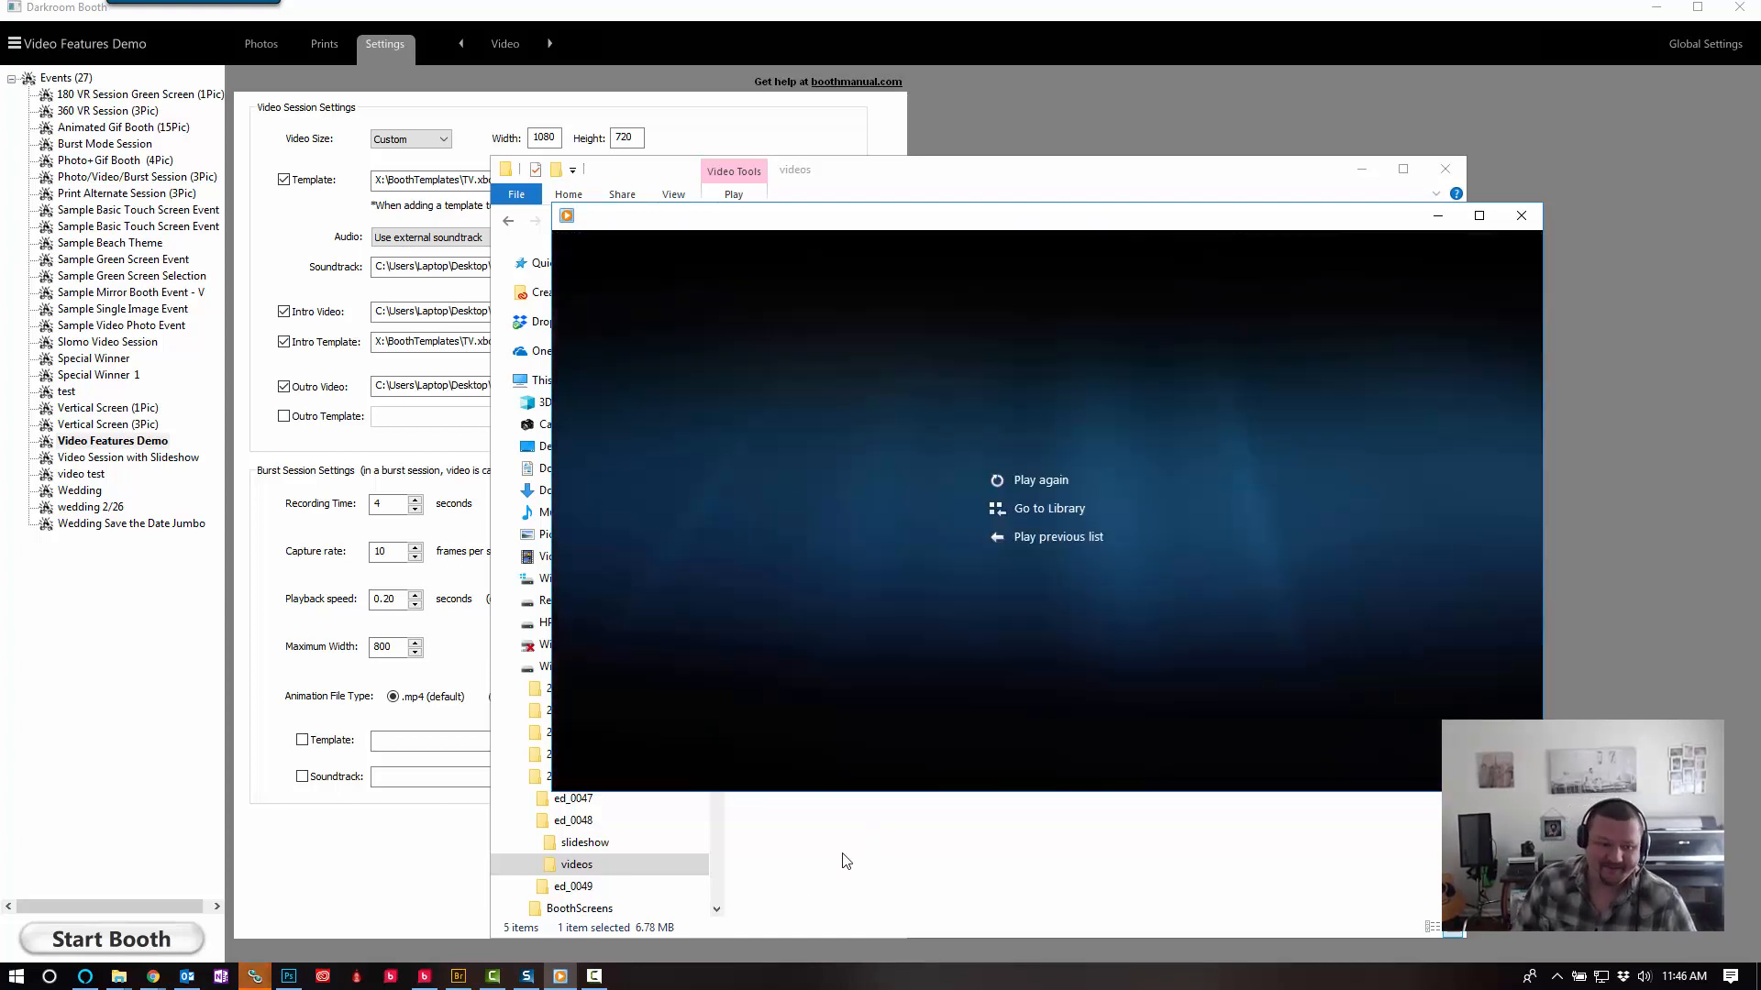